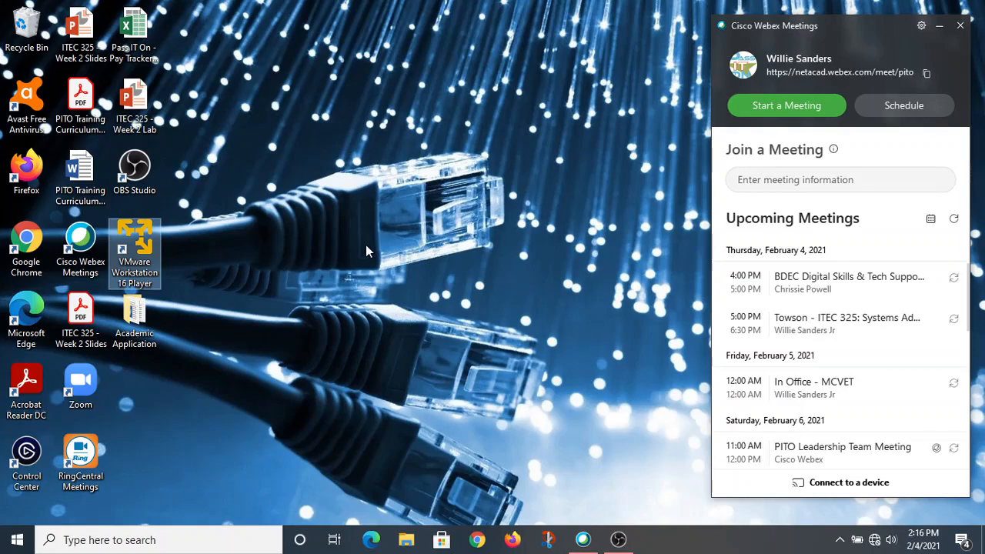
# Step: Launch VMware Workstation 16 Player from its desktop icon to reach the VM library
pyautogui.doubleClick(136, 254)
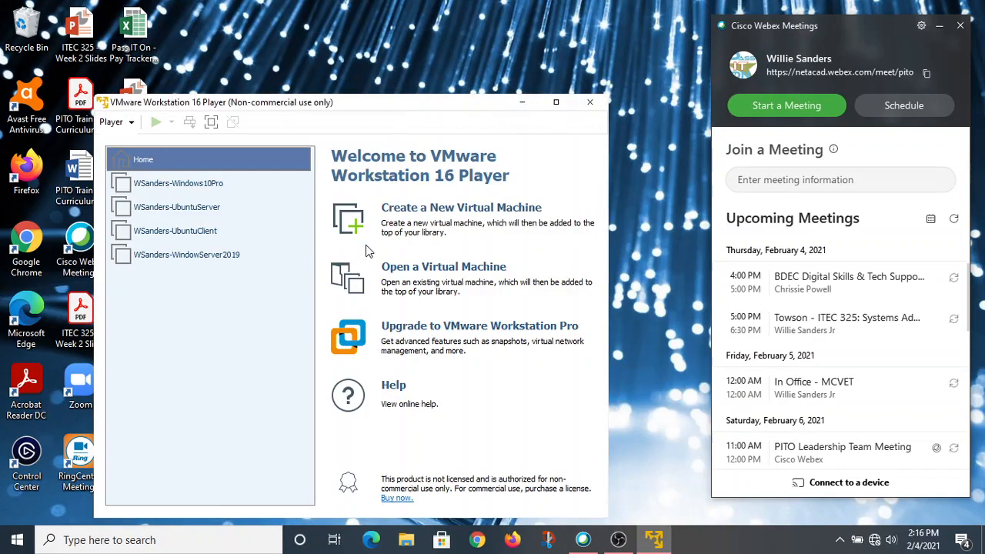
pyautogui.moveTo(379, 112)
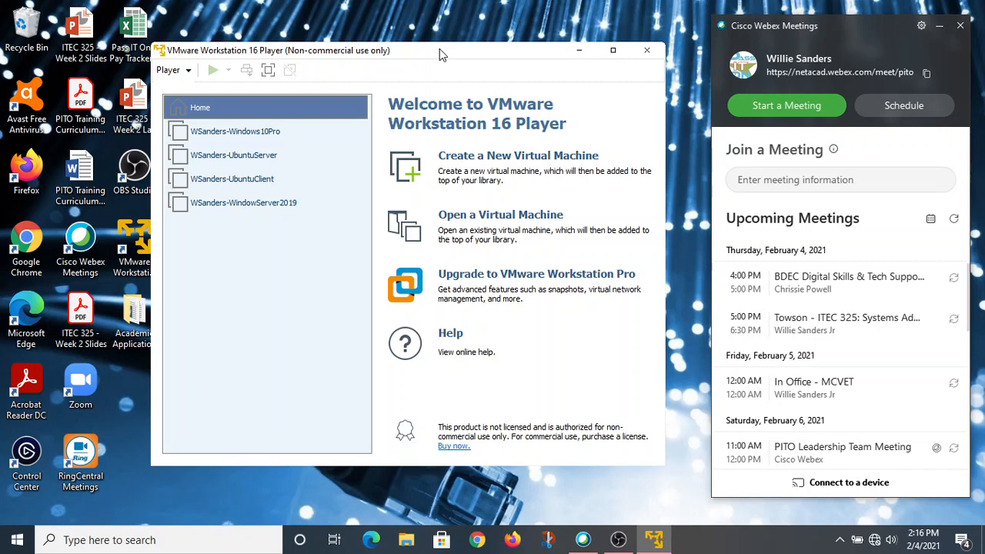
pyautogui.moveTo(265, 138)
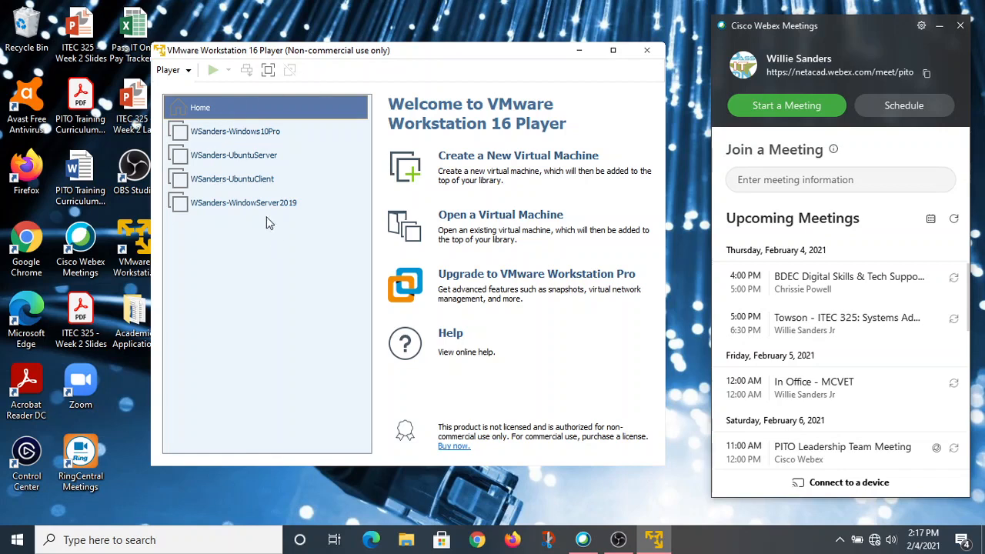
pyautogui.moveTo(366, 204)
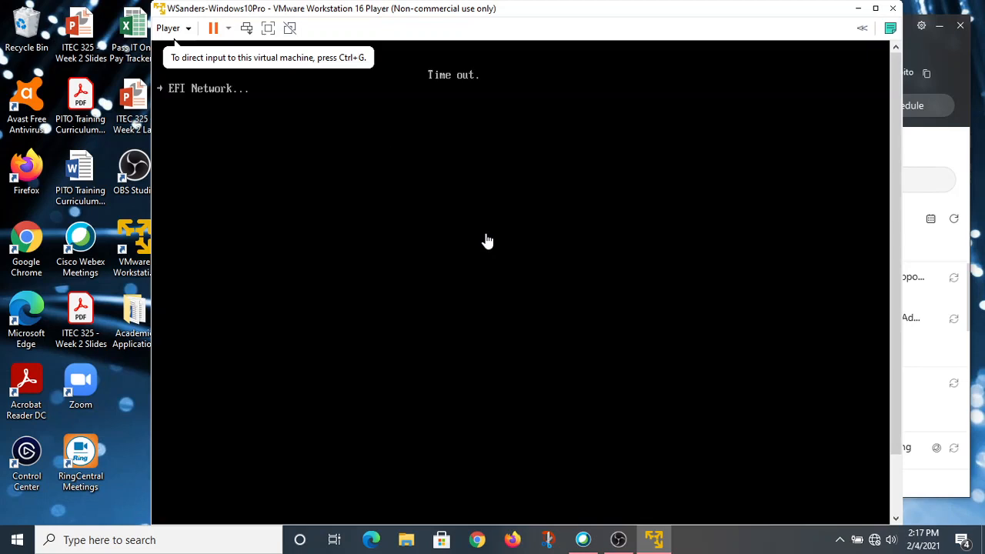
pyautogui.moveTo(305, 64)
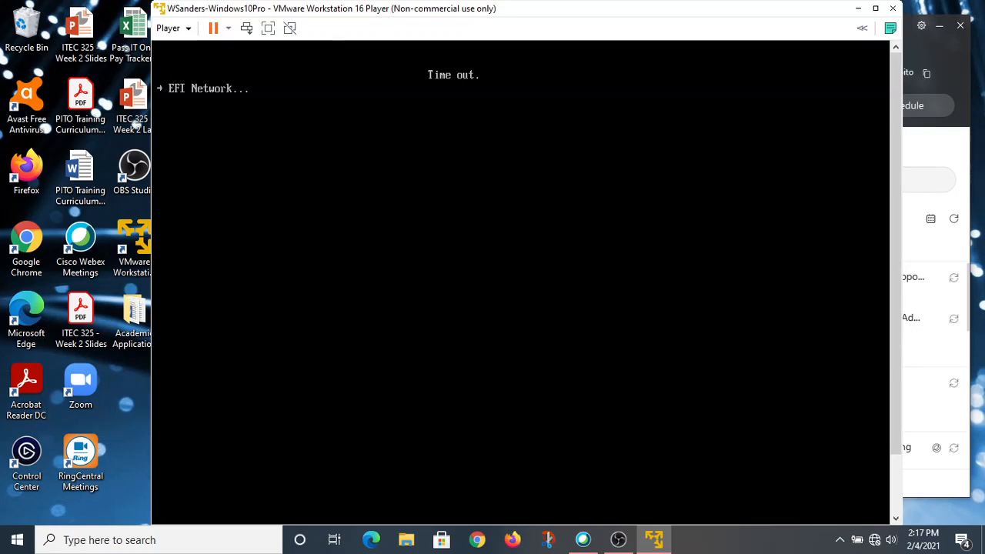
pyautogui.moveTo(714, 548)
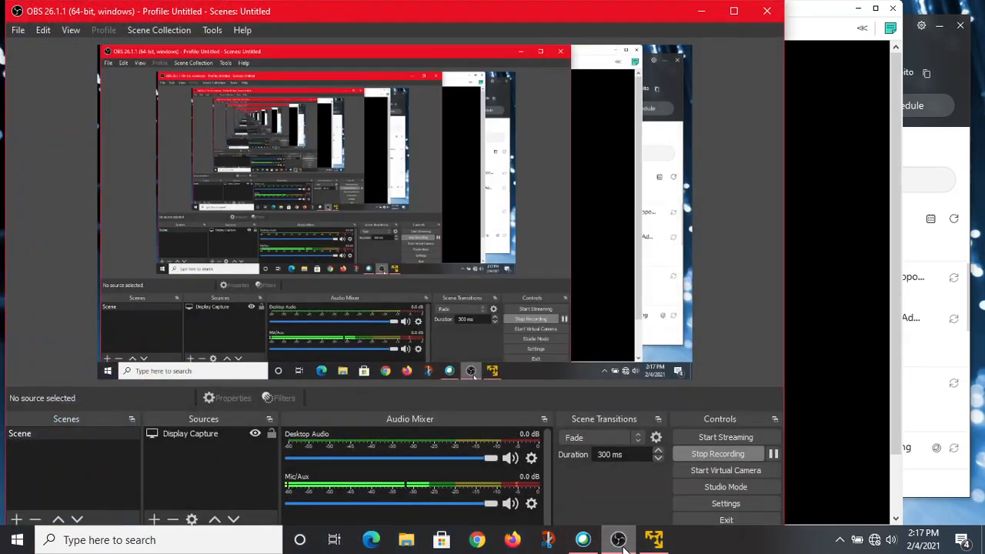
pyautogui.click(582, 539)
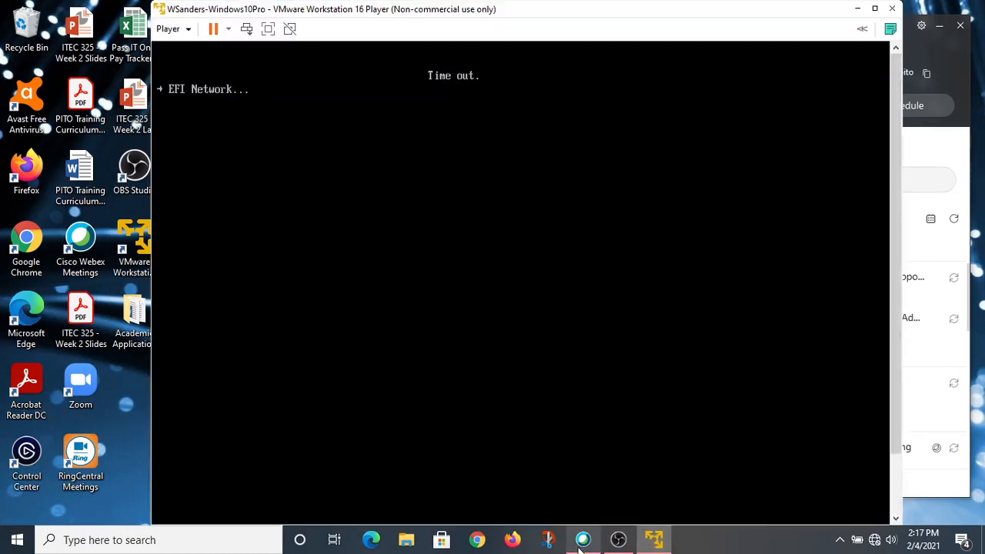
pyautogui.moveTo(582, 538)
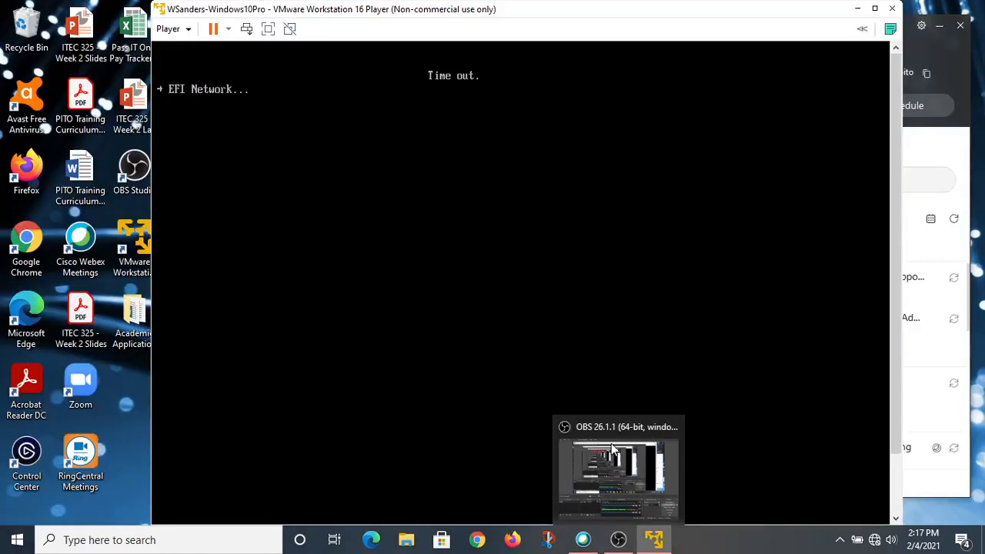
pyautogui.moveTo(722, 540)
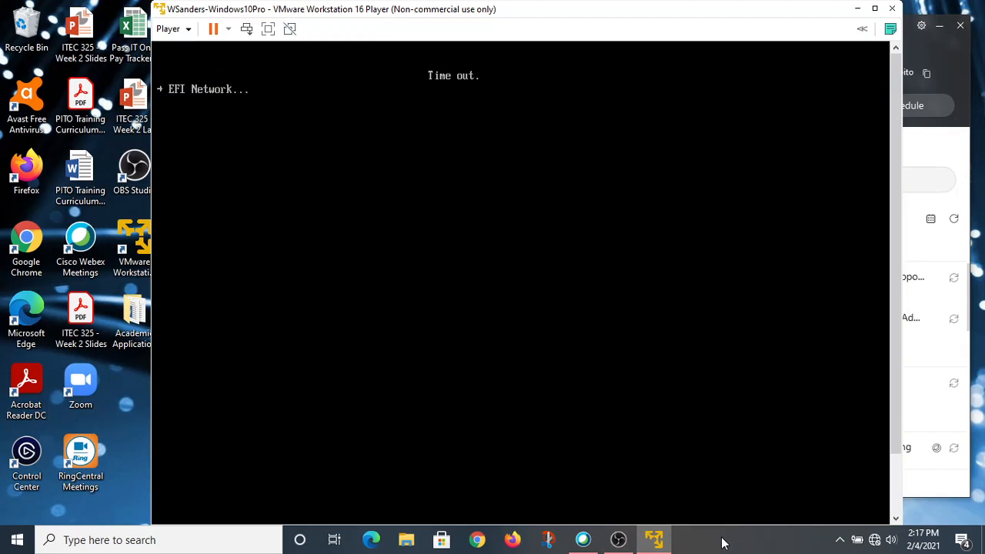
pyautogui.moveTo(226, 34)
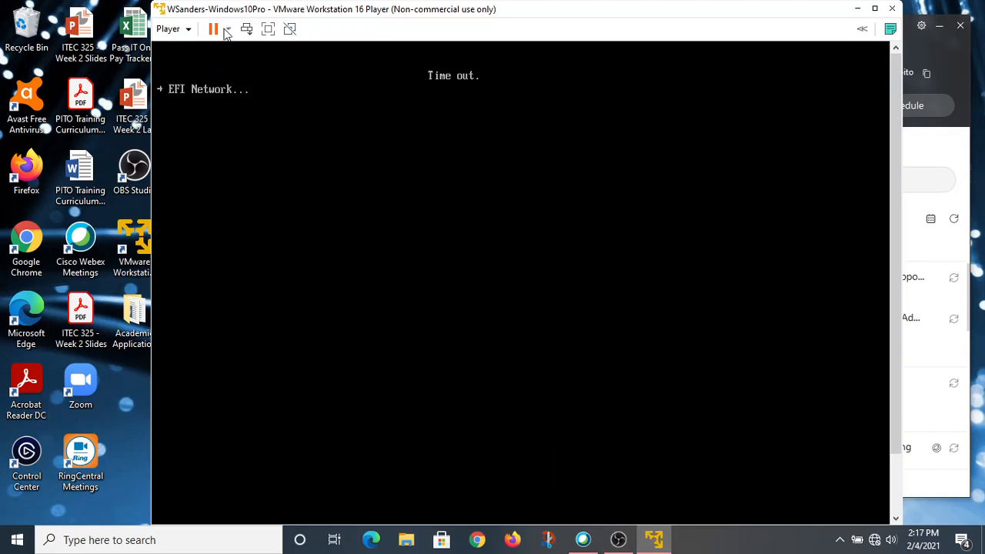
# Step: Restart the guest via Player > Power, confirm, and boot from the install DVD
pyautogui.click(172, 28)
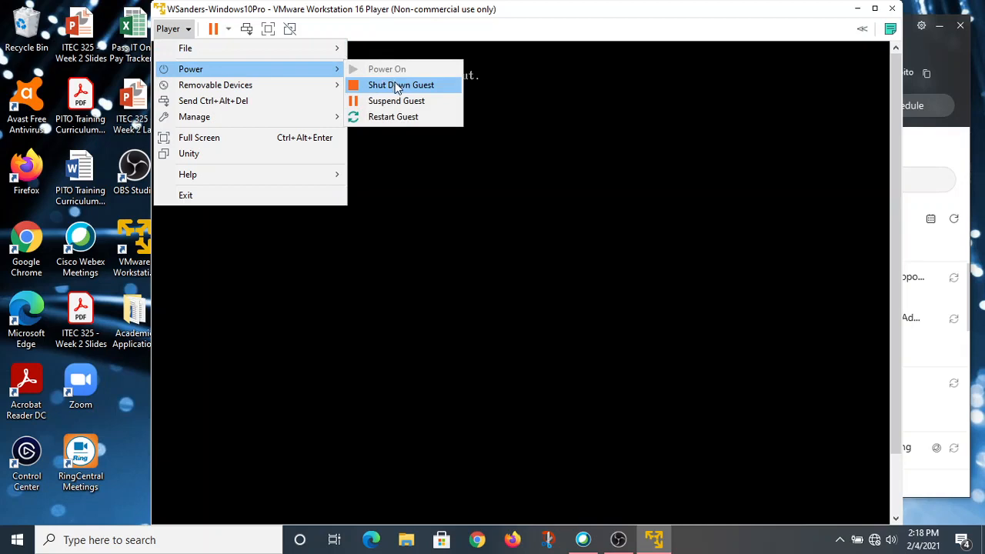
pyautogui.click(393, 117)
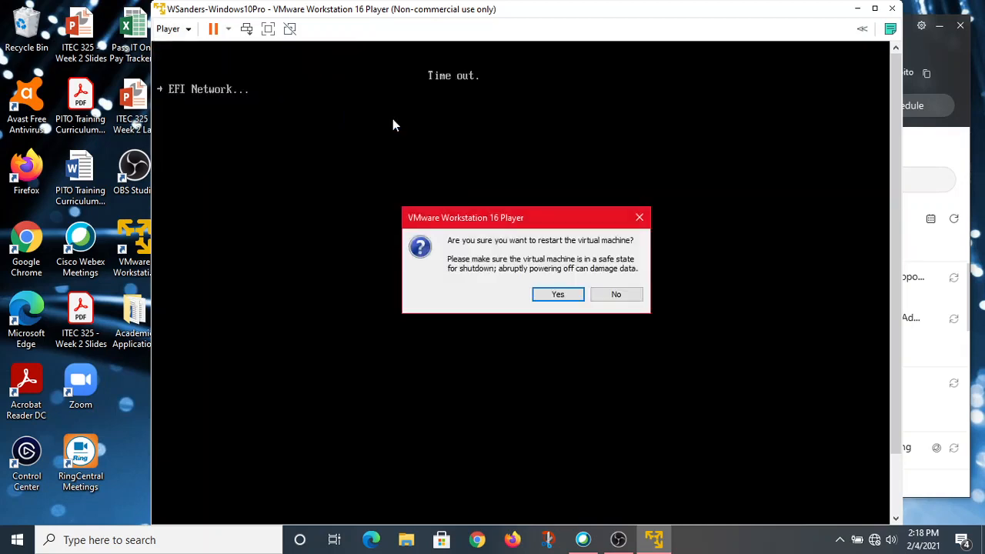
pyautogui.click(557, 294)
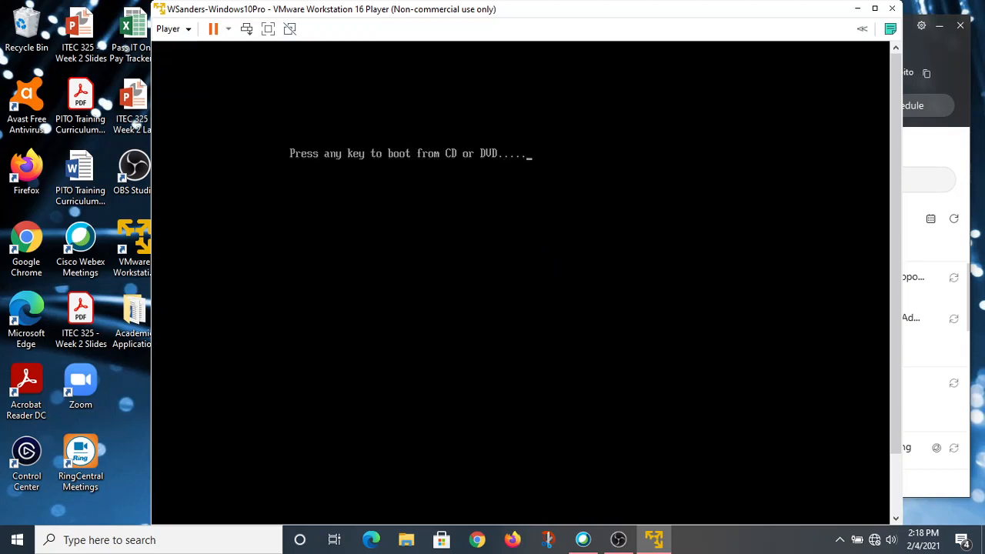
pyautogui.press('enter')
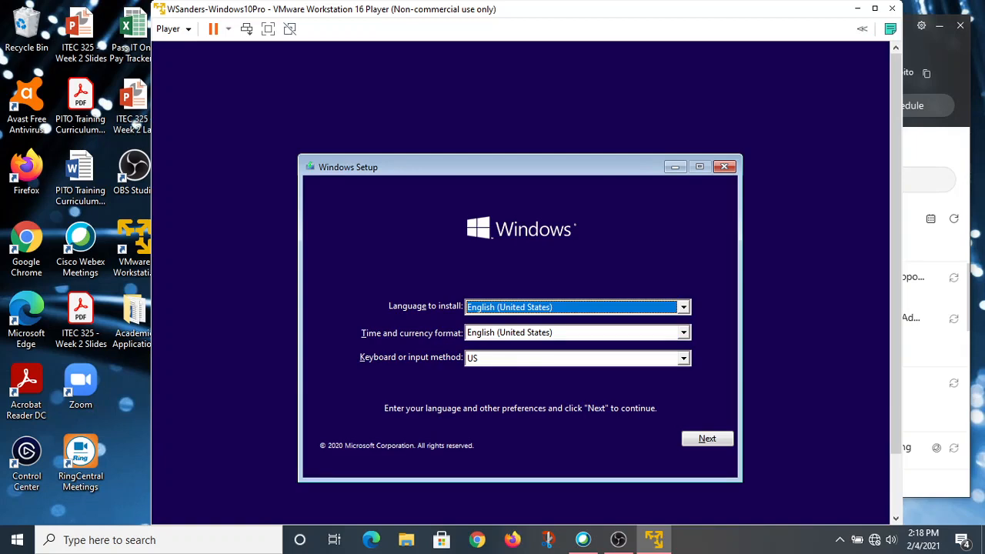
pyautogui.moveTo(739, 46)
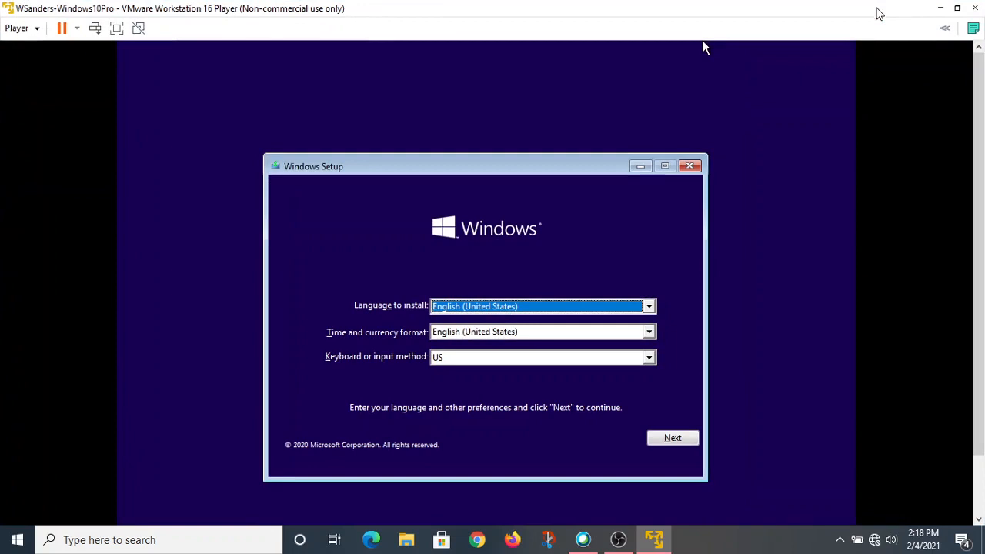
pyautogui.moveTo(793, 237)
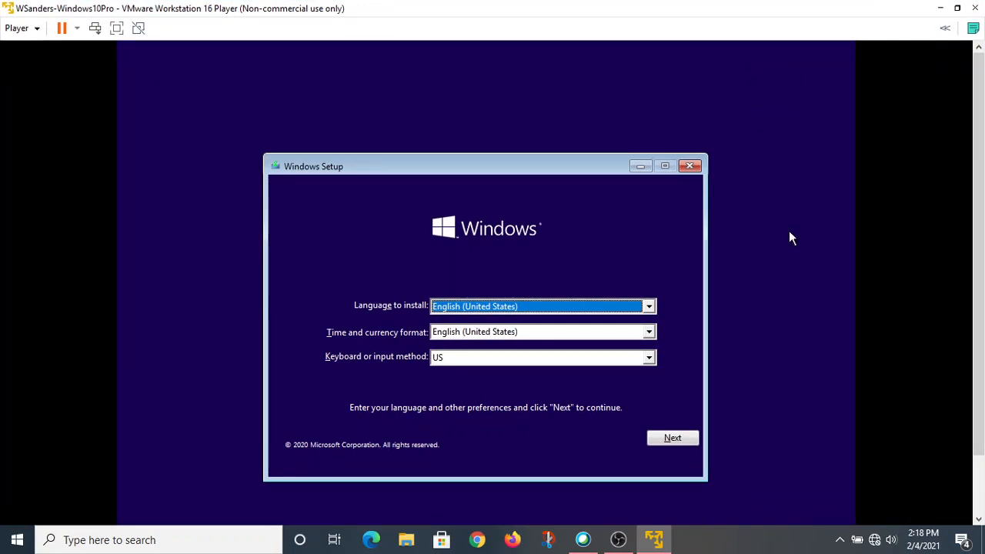
pyautogui.moveTo(530, 225)
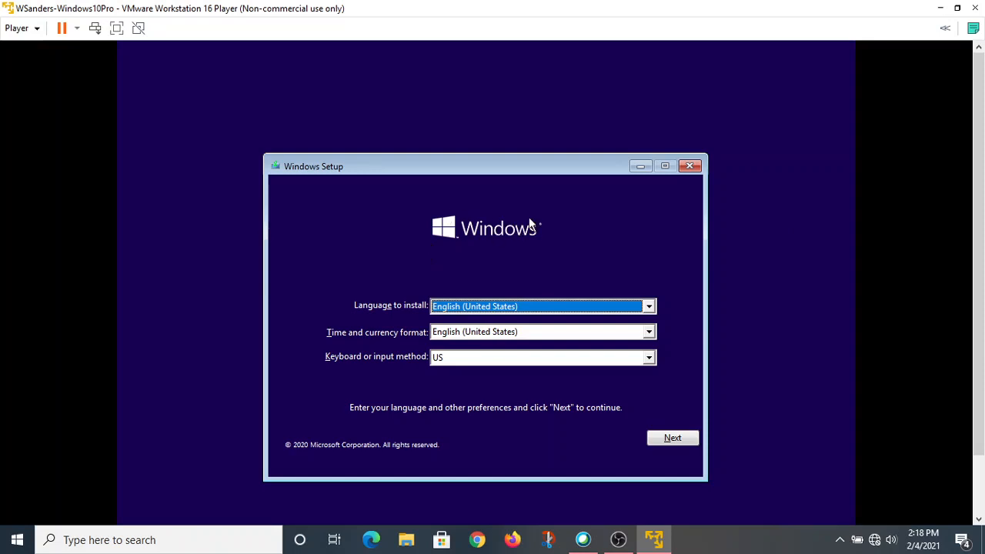
pyautogui.moveTo(501, 422)
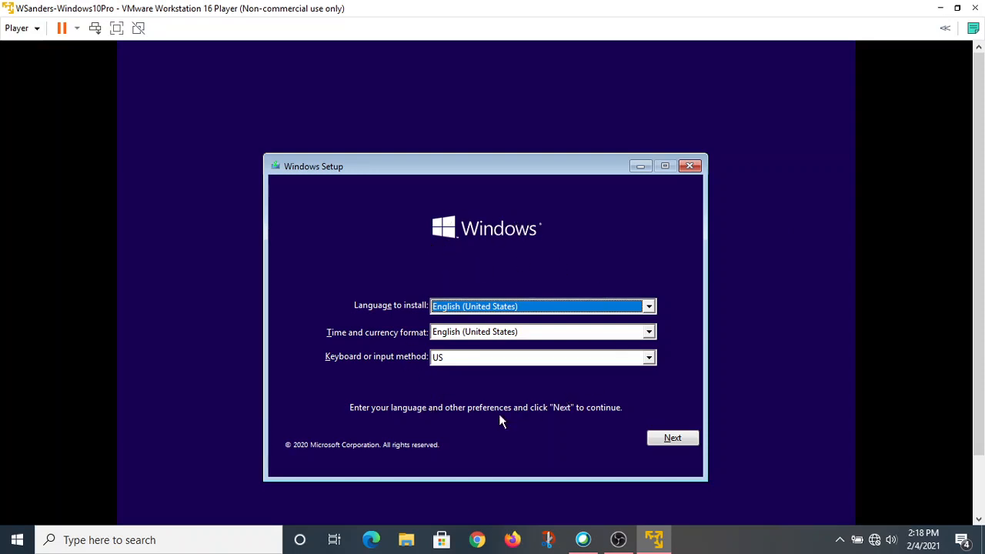
pyautogui.moveTo(474, 271)
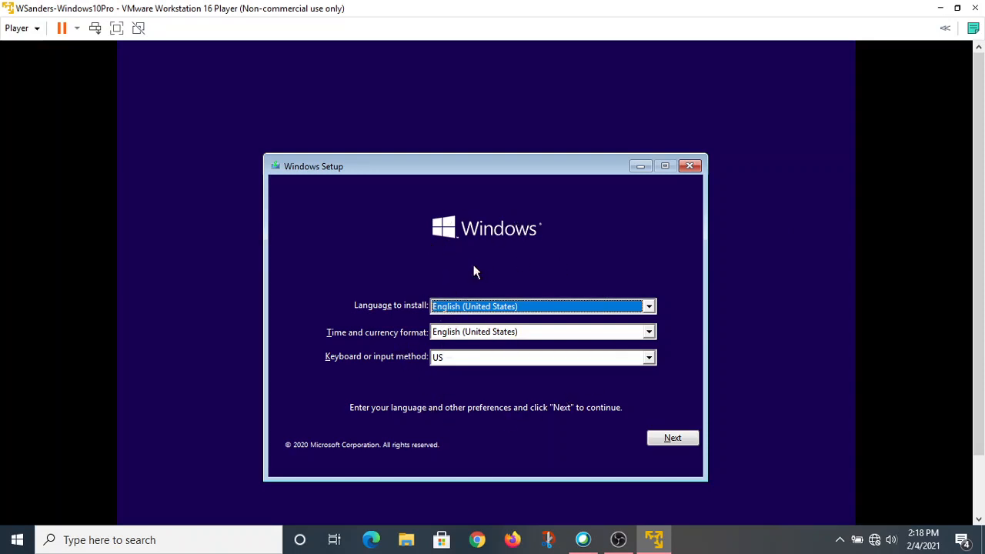
pyautogui.moveTo(445, 288)
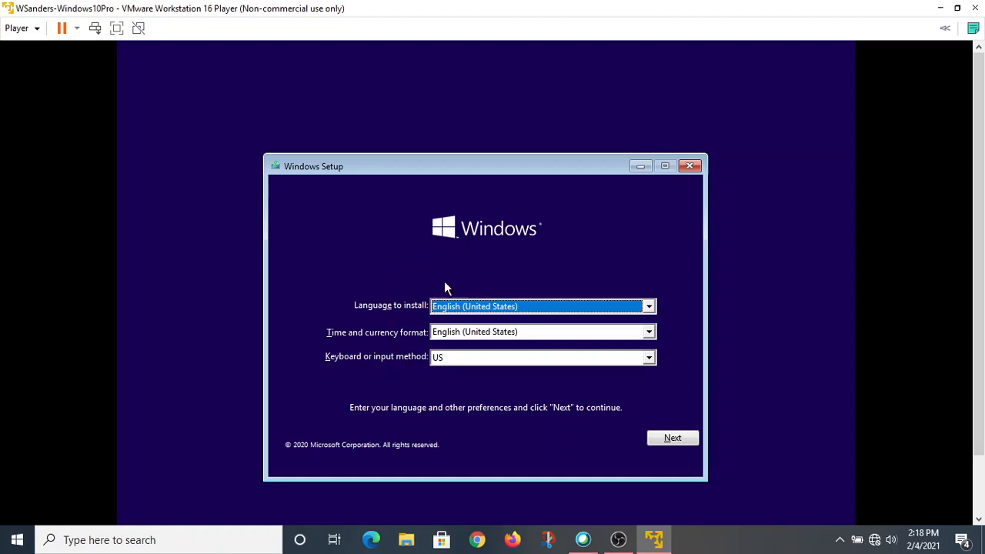
pyautogui.moveTo(388, 323)
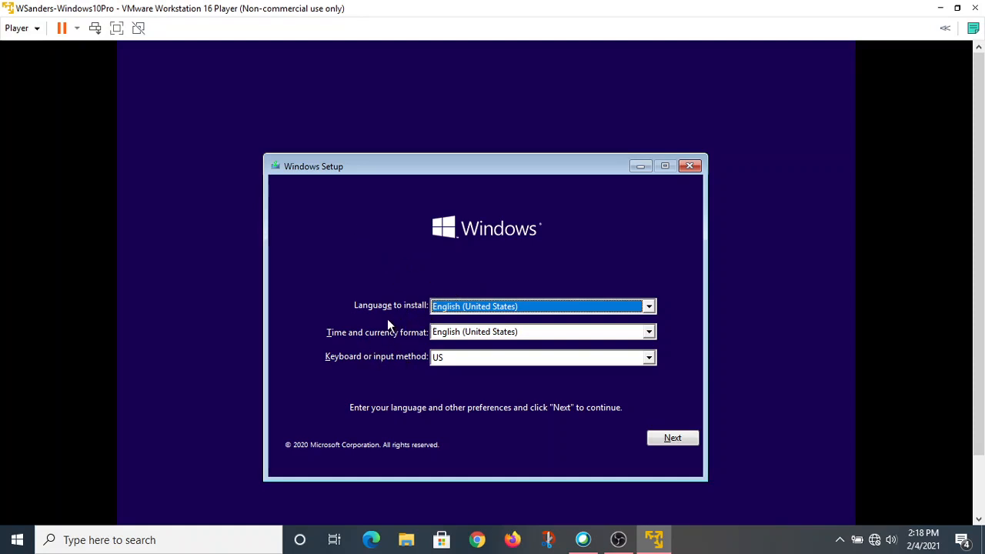
pyautogui.moveTo(379, 342)
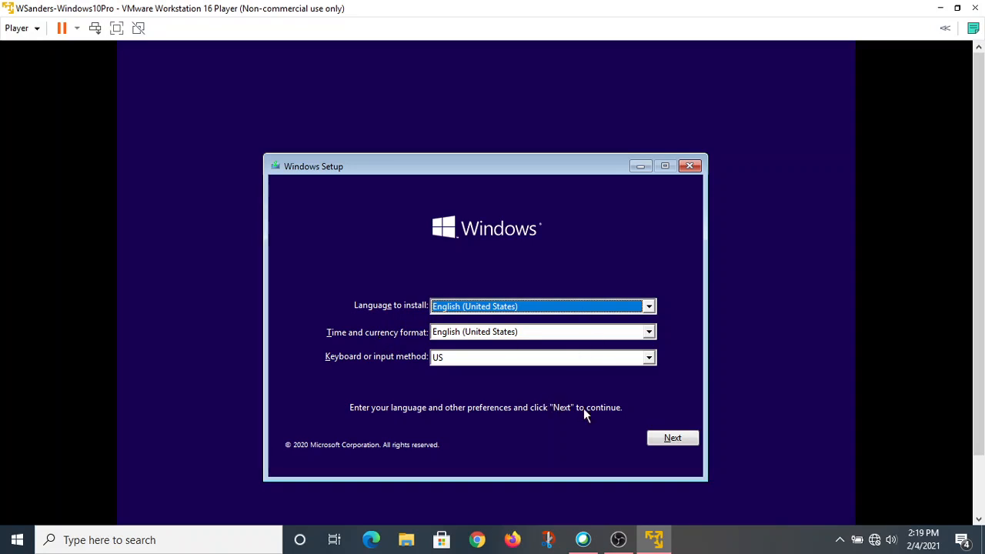
pyautogui.moveTo(685, 311)
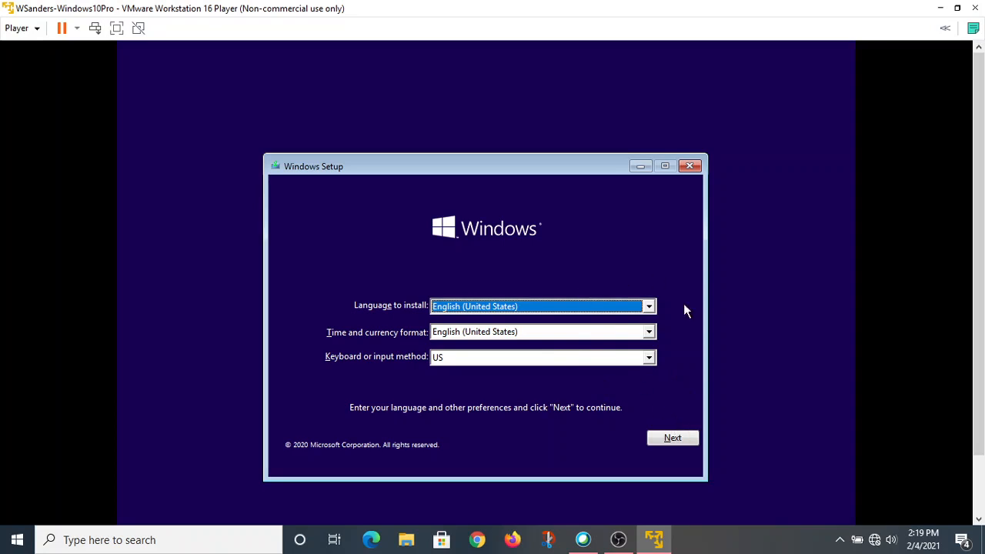
pyautogui.moveTo(672, 438)
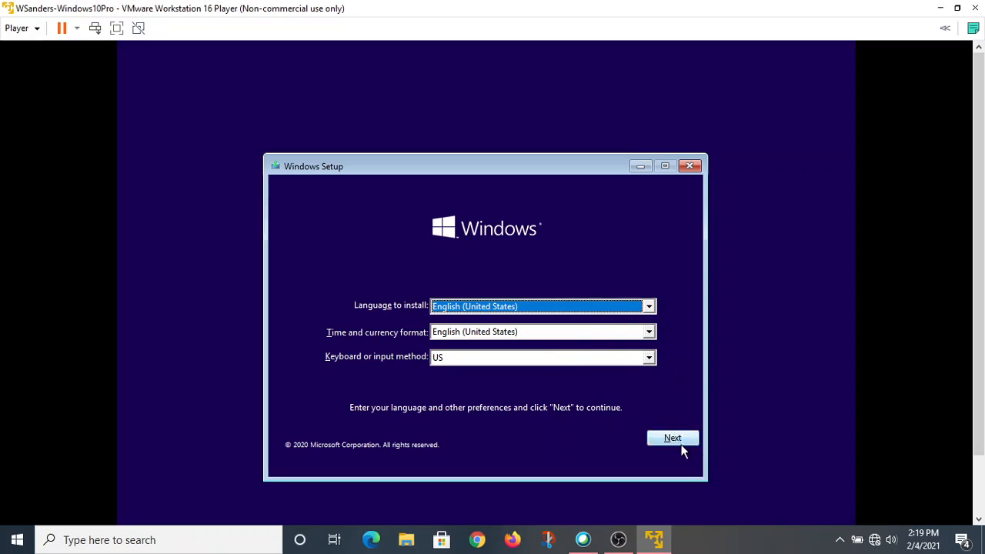
# Step: Accept the default language preferences and start installation with Install now
pyautogui.click(673, 437)
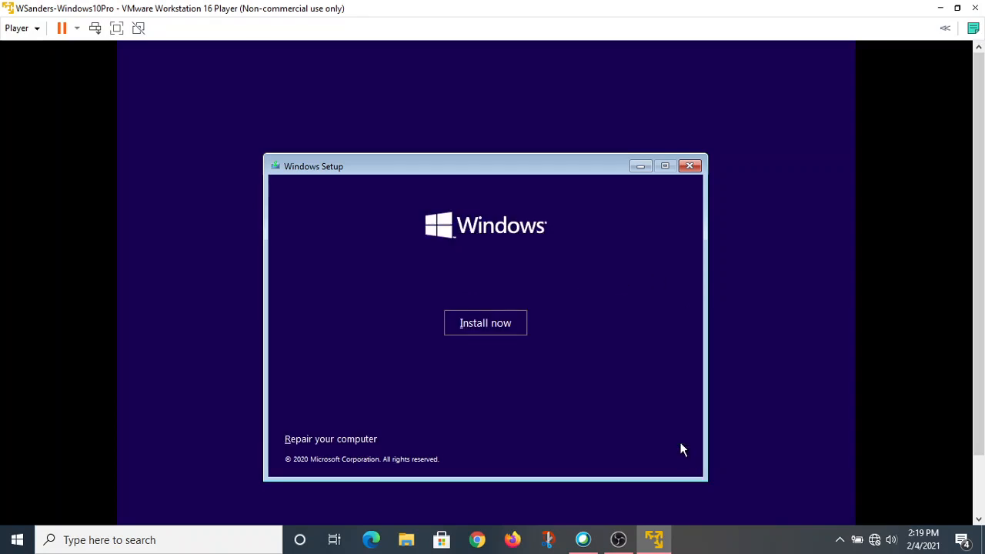
pyautogui.moveTo(643, 271)
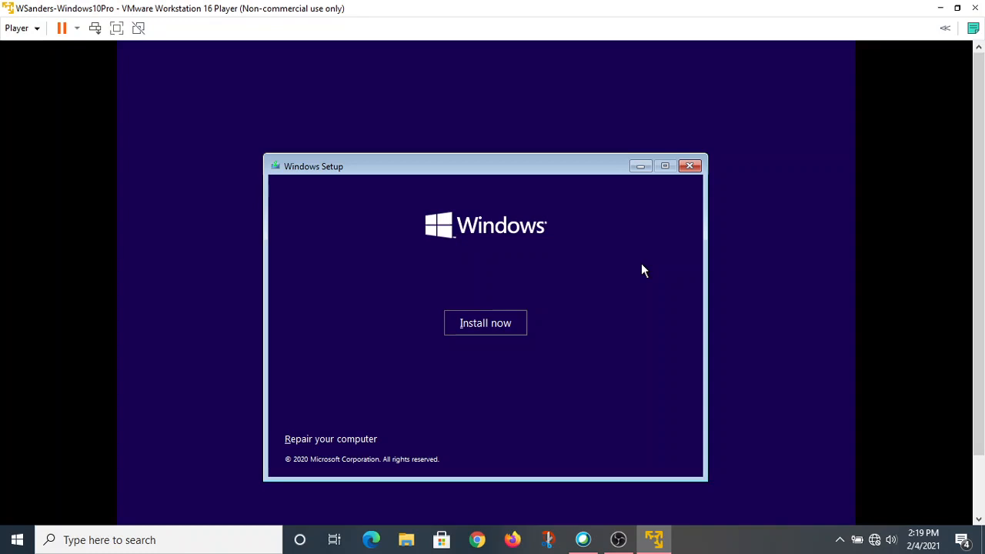
pyautogui.moveTo(421, 415)
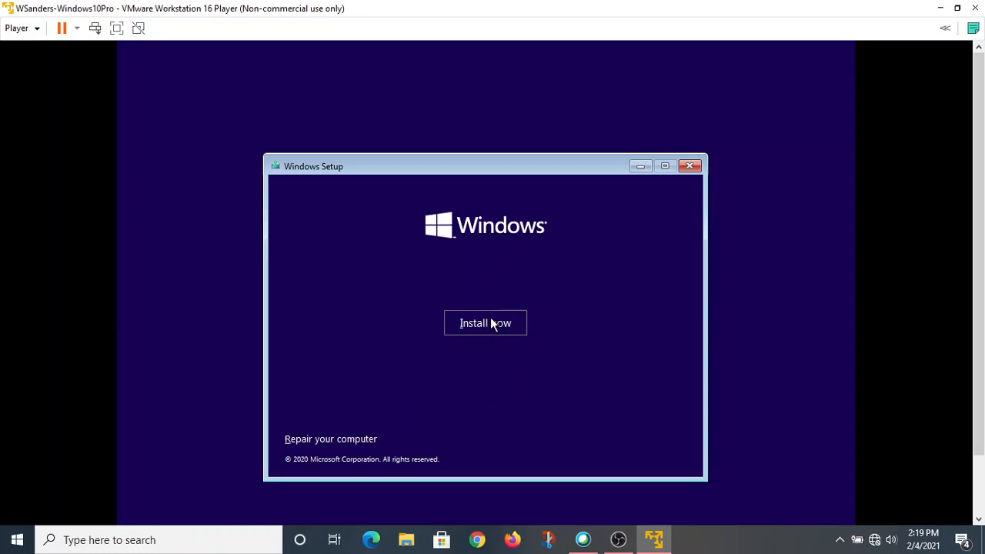
pyautogui.click(485, 324)
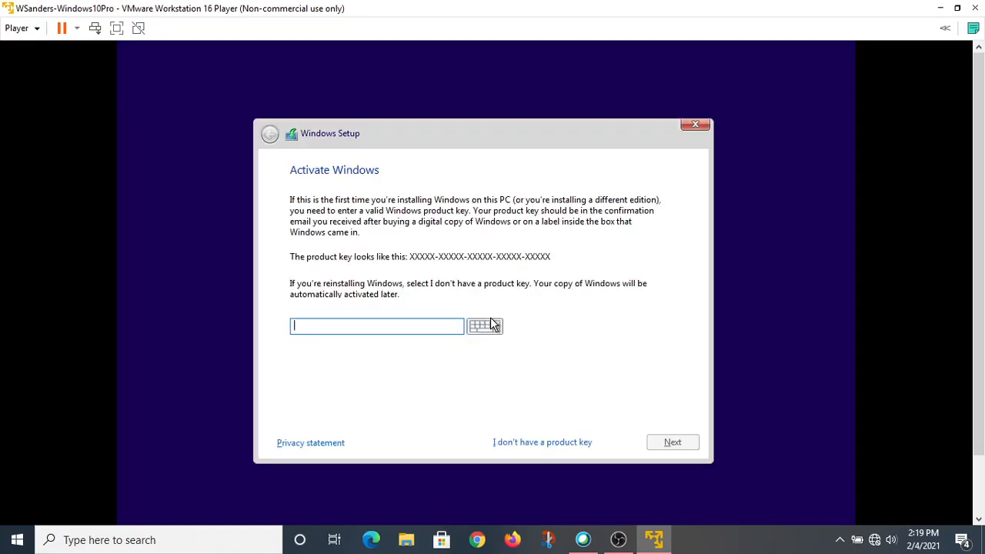
pyautogui.moveTo(399, 251)
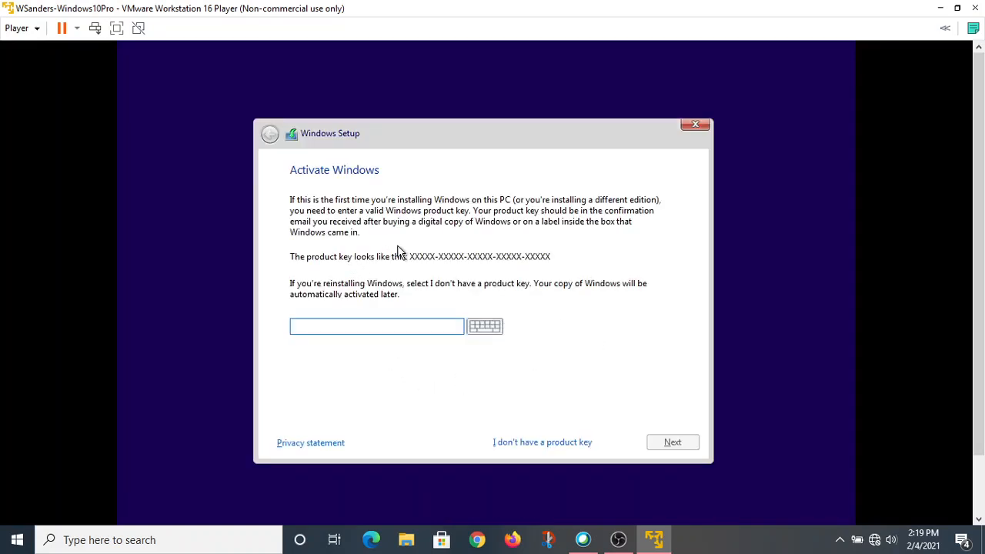
# Step: Skip product key entry with "I don't have a product key"
pyautogui.click(376, 326)
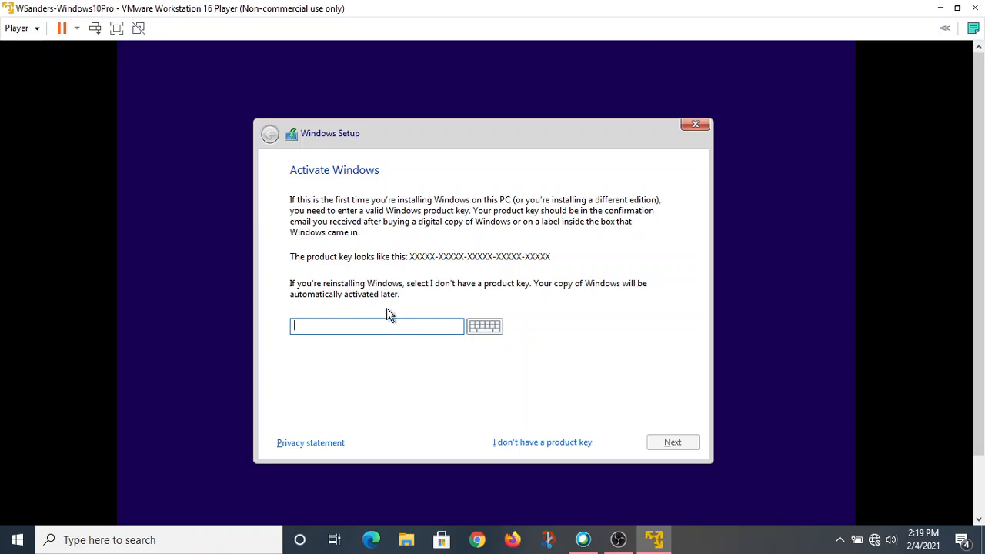
pyautogui.moveTo(388, 301)
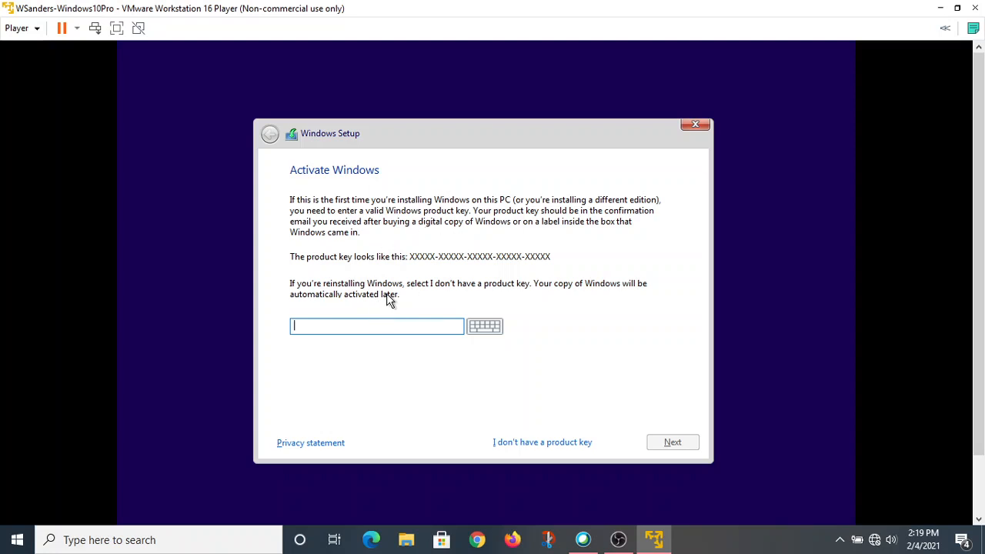
pyautogui.moveTo(416, 270)
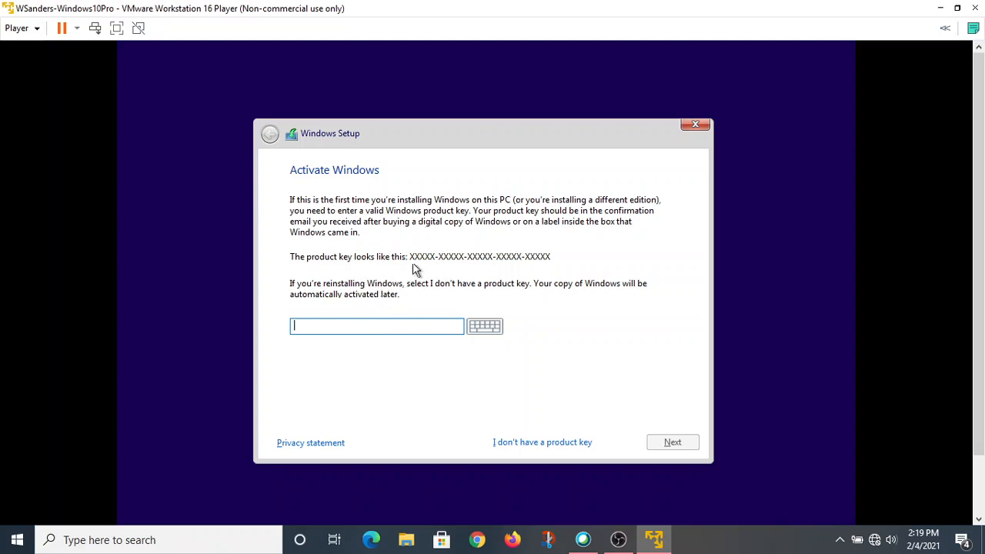
pyautogui.moveTo(536, 443)
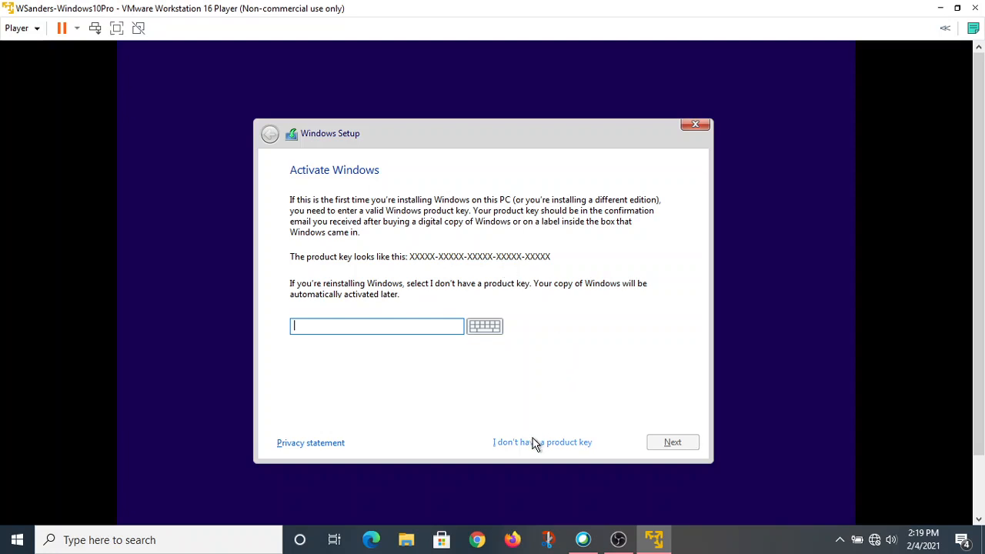
pyautogui.click(542, 442)
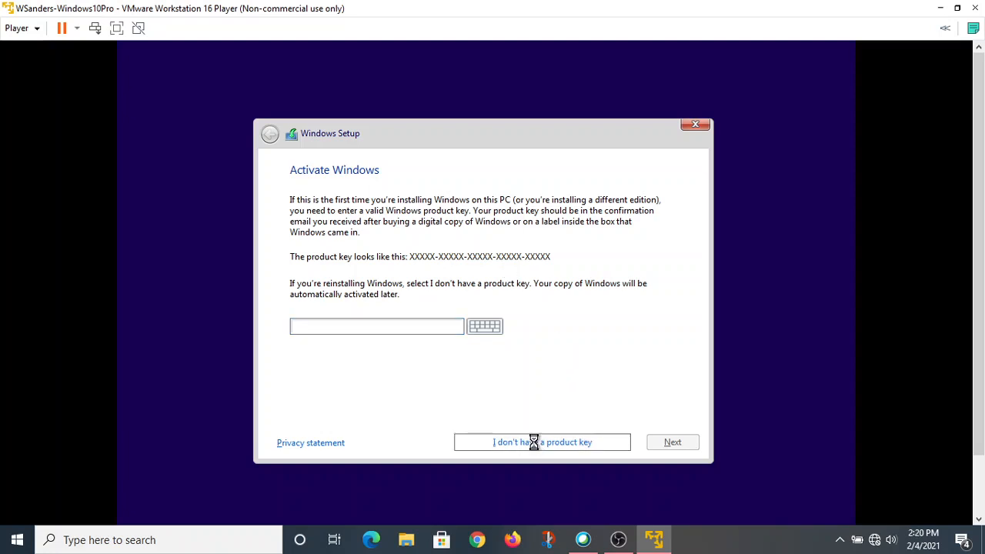
# Step: Select Windows 10 Pro in the edition list and continue
pyautogui.click(542, 442)
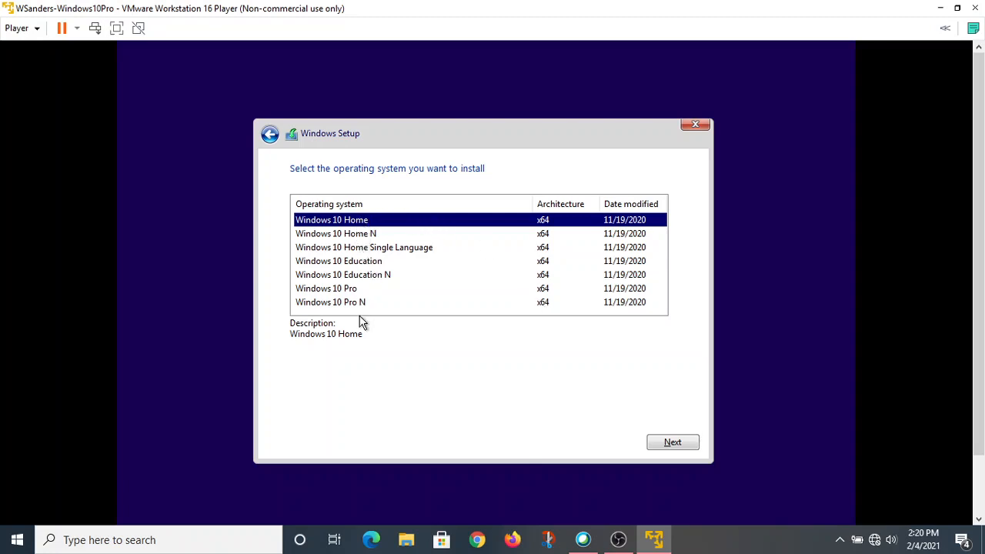
pyautogui.moveTo(591, 240)
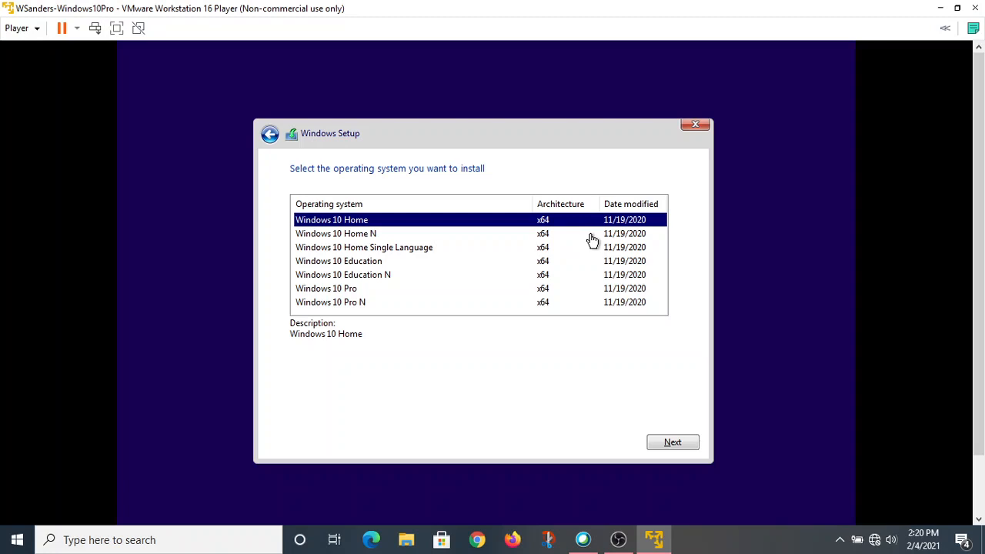
pyautogui.moveTo(366, 234)
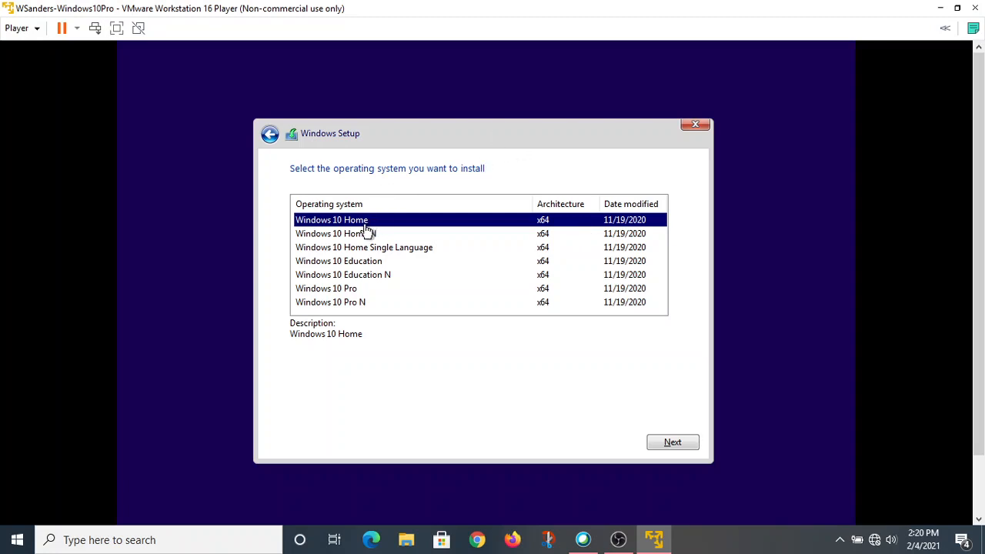
pyautogui.moveTo(361, 268)
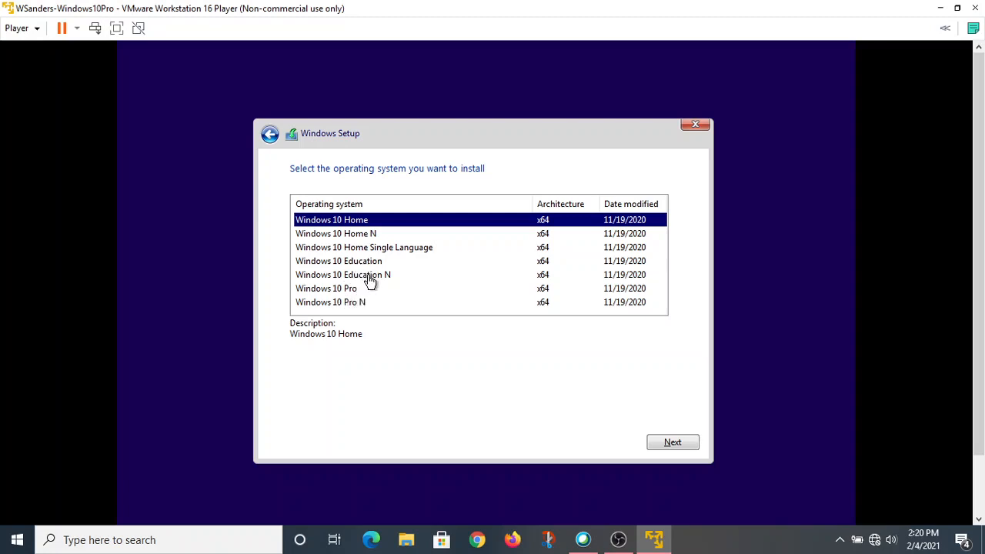
pyautogui.moveTo(364, 288)
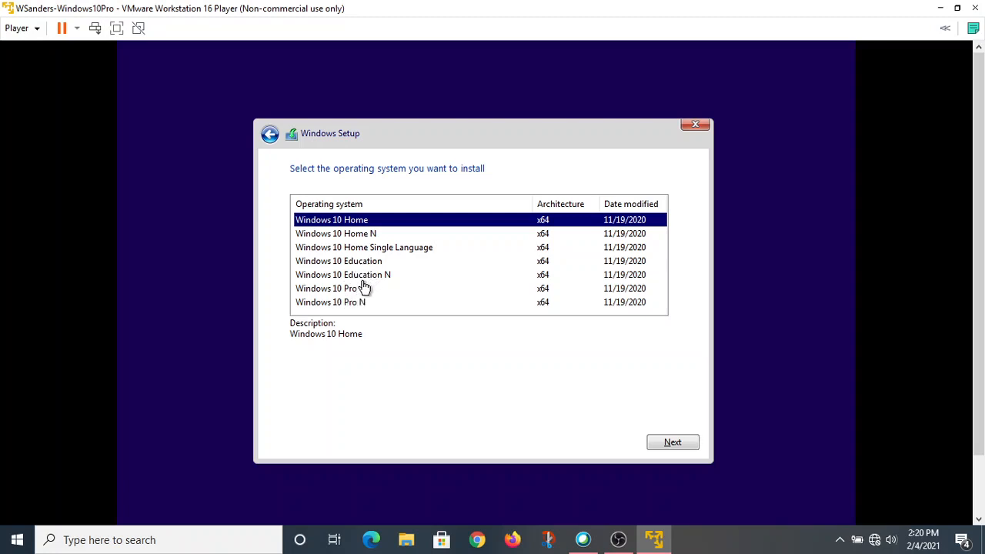
pyautogui.click(326, 288)
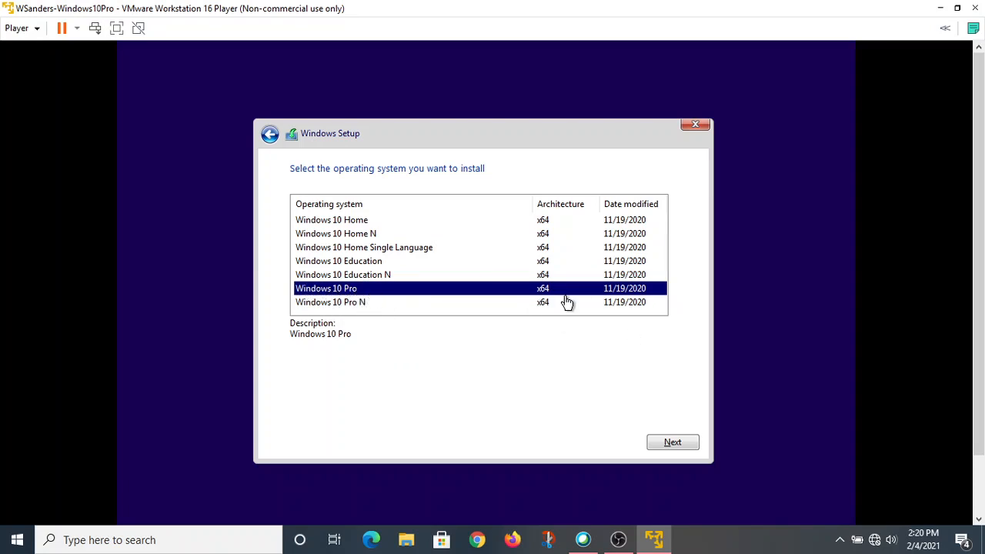
pyautogui.click(673, 441)
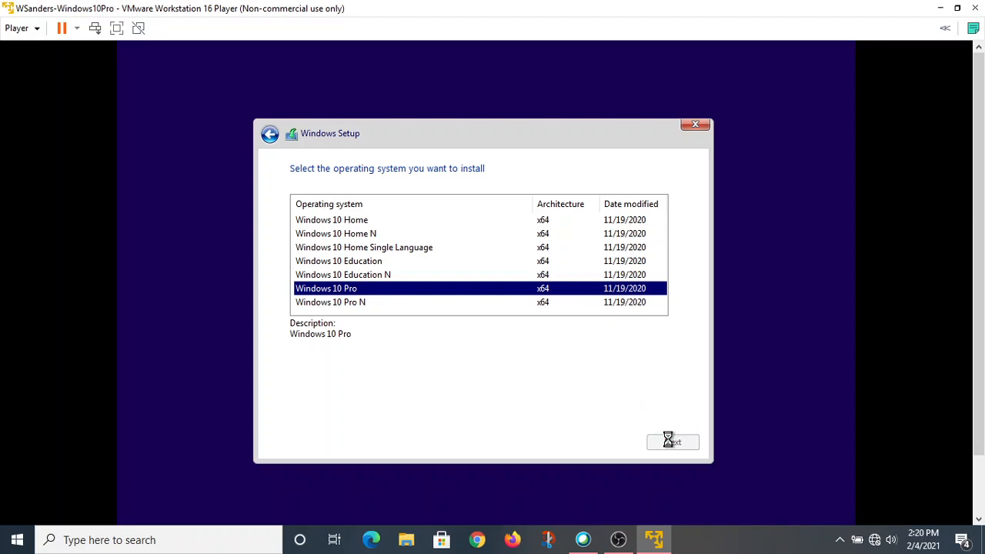
pyautogui.moveTo(649, 400)
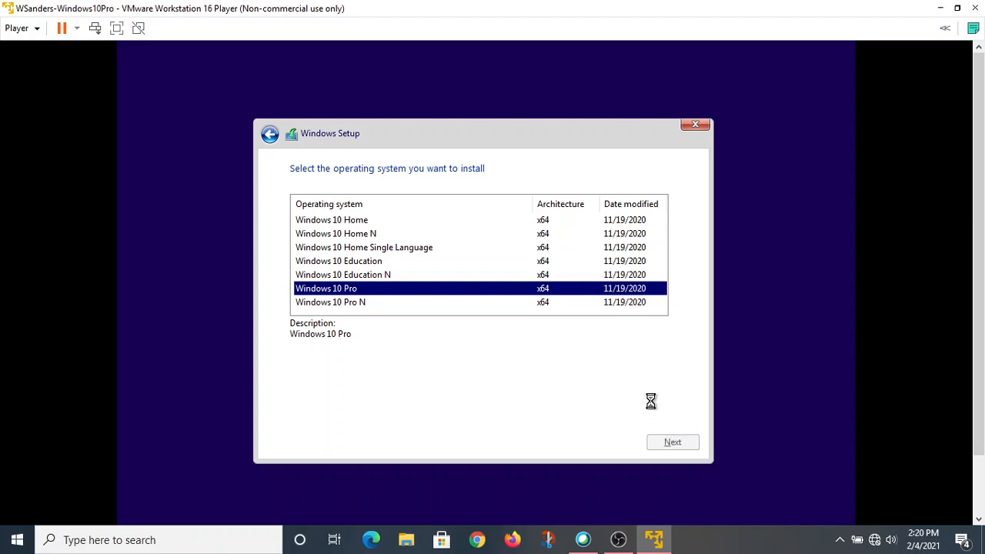
# Step: Scroll through the Microsoft license terms and tick "I accept the license terms"
pyautogui.click(672, 442)
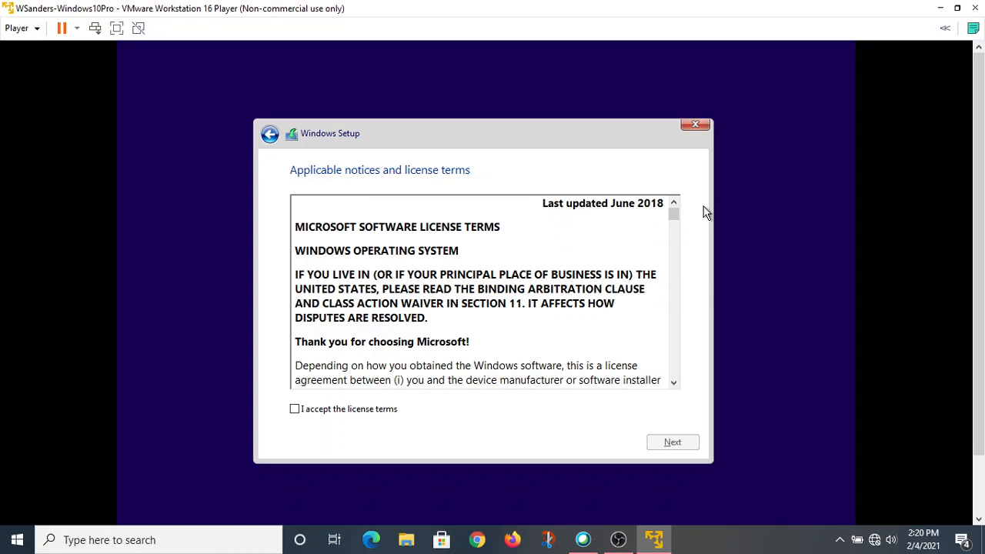
pyautogui.scroll(-3)
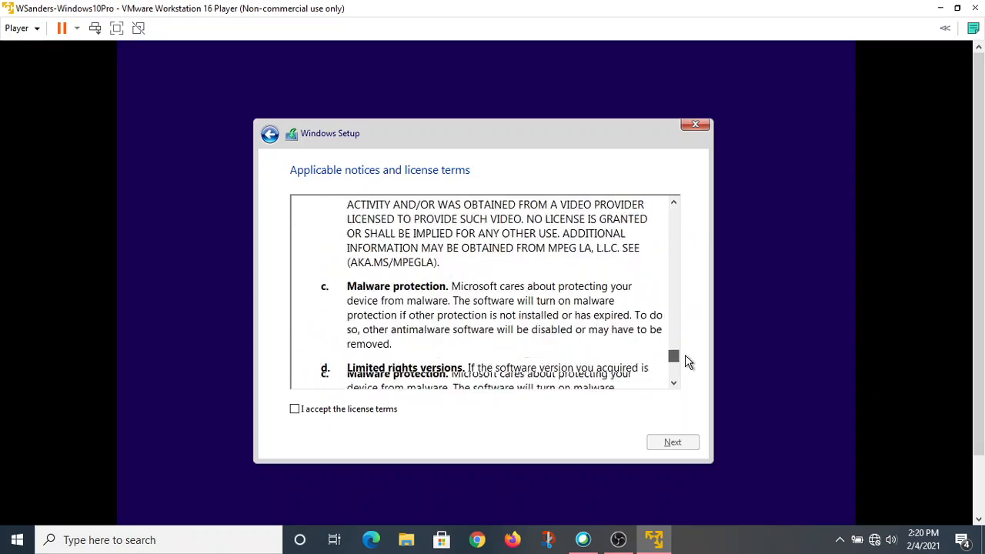
pyautogui.scroll(-3)
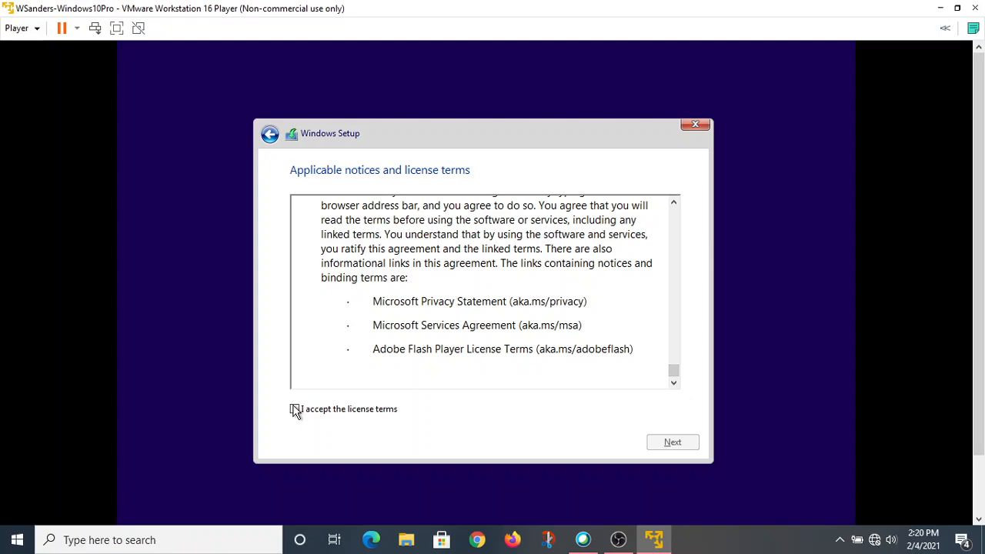
pyautogui.click(294, 410)
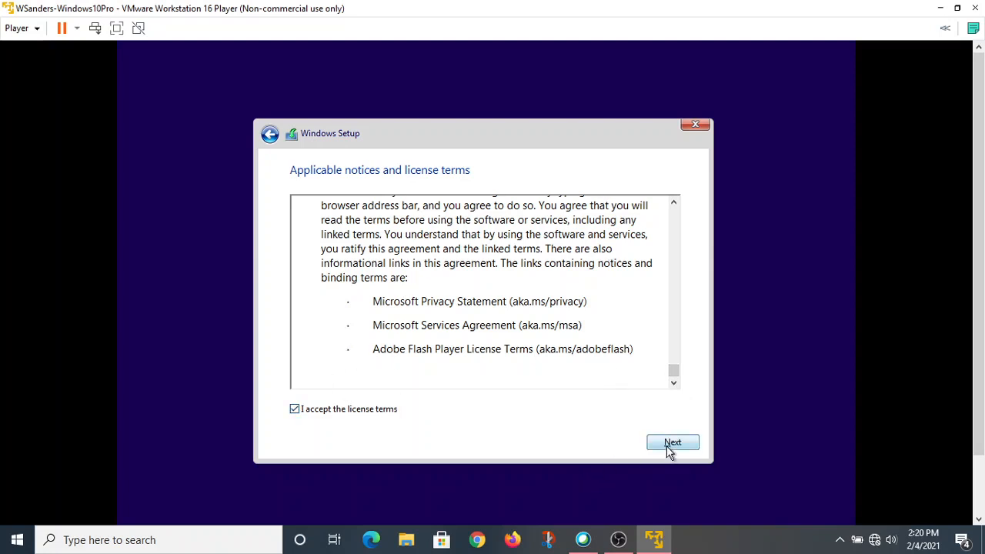
# Step: Continue past the license page to the installation type choice
pyautogui.click(671, 441)
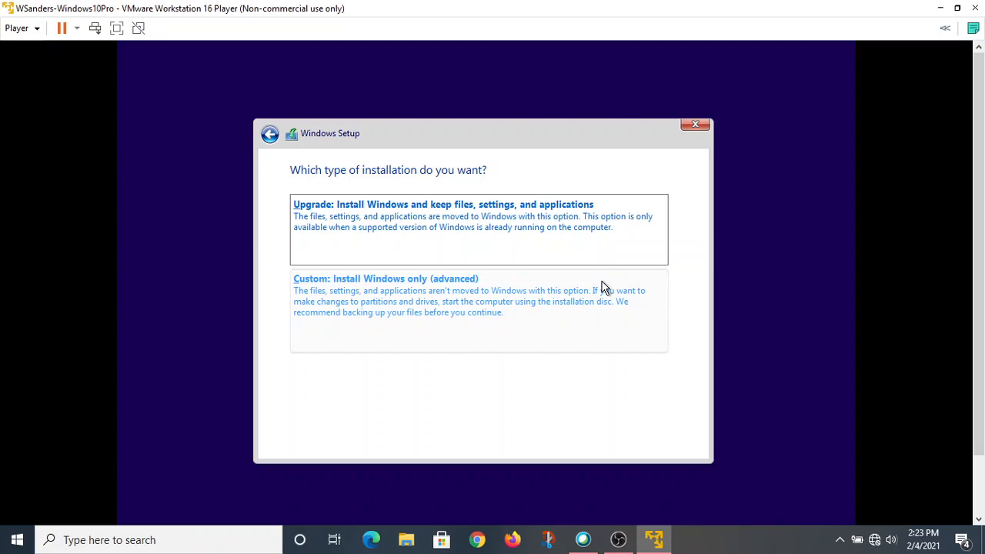
# Step: Choose "Custom: Install Windows only (advanced)" for a clean install
pyautogui.click(385, 279)
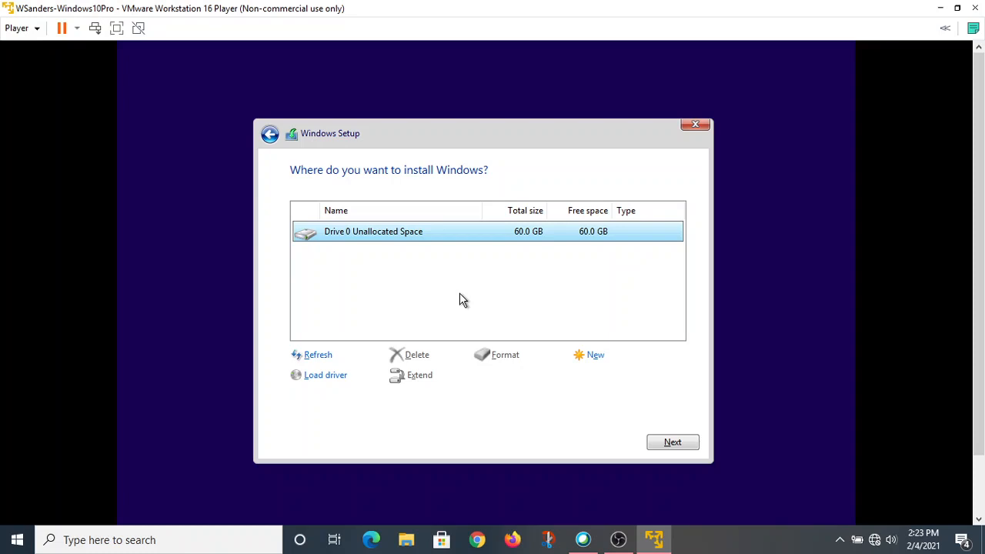
pyautogui.moveTo(526, 271)
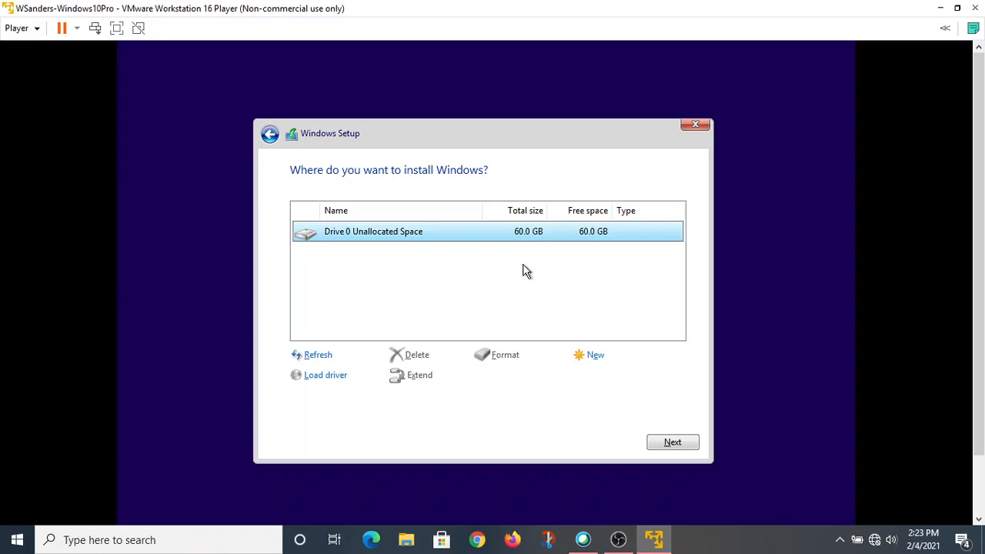
pyautogui.moveTo(365, 244)
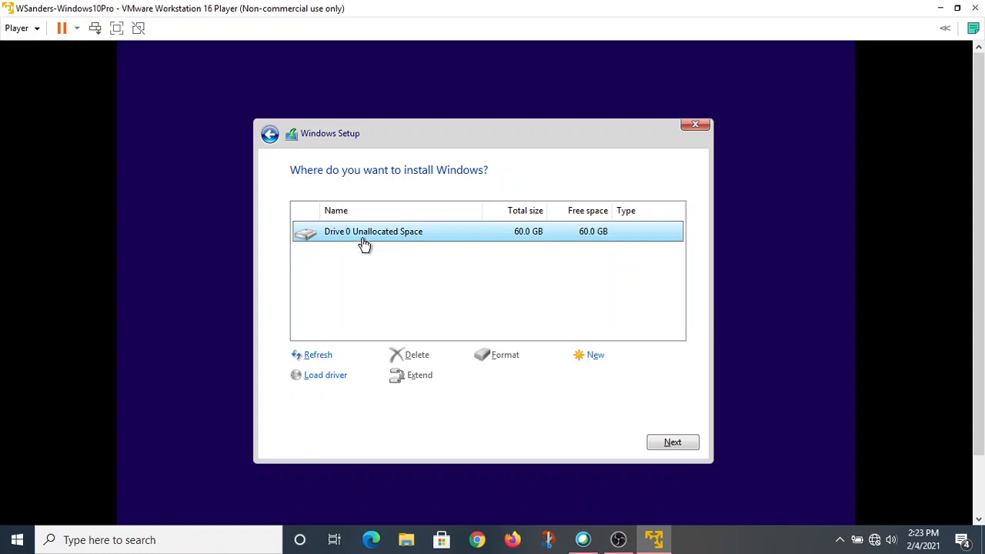
pyautogui.moveTo(375, 237)
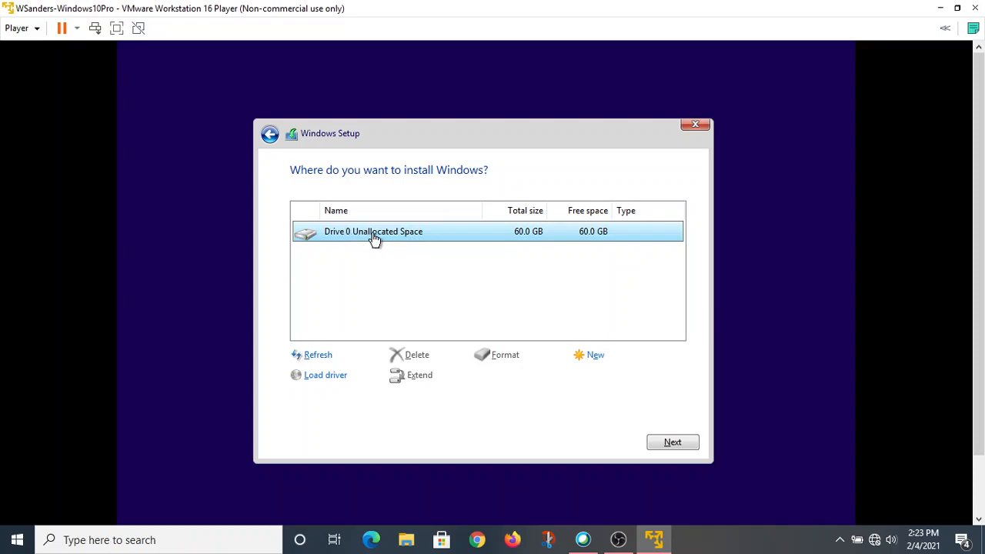
pyautogui.moveTo(414, 253)
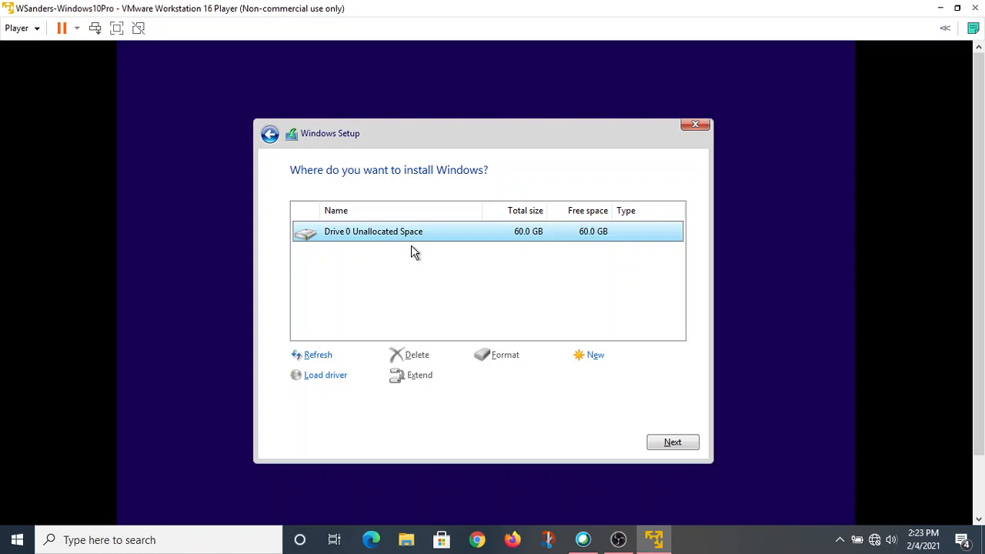
pyautogui.moveTo(409, 234)
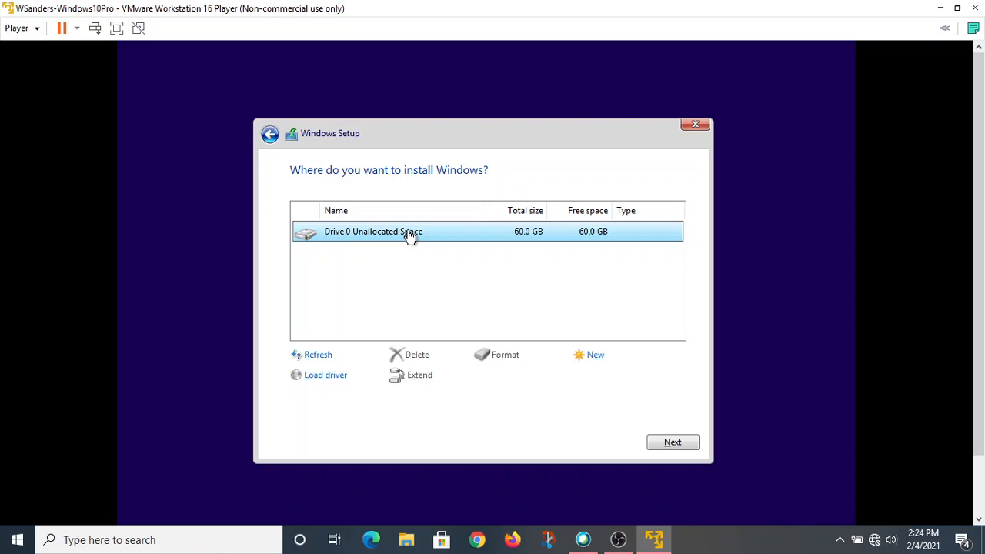
pyautogui.moveTo(470, 253)
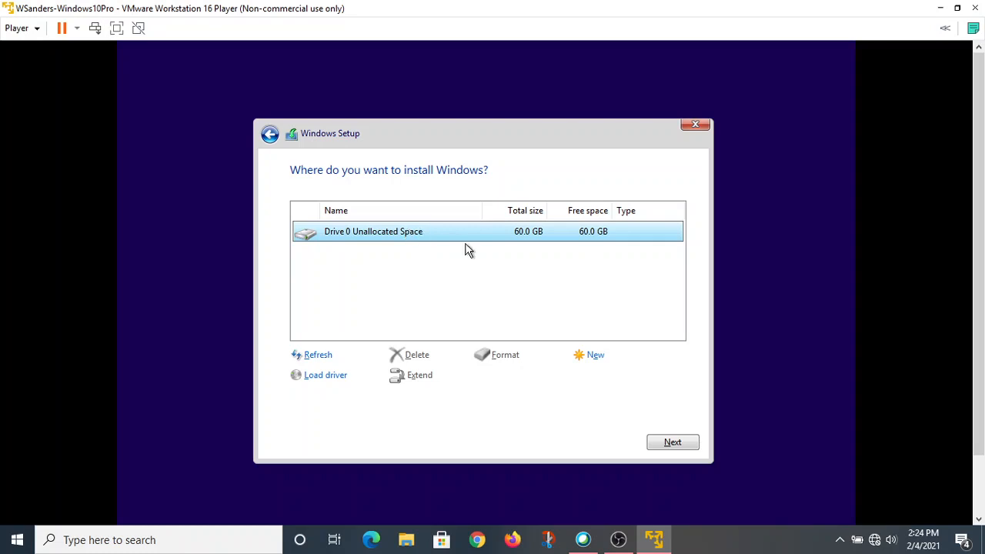
pyautogui.moveTo(559, 290)
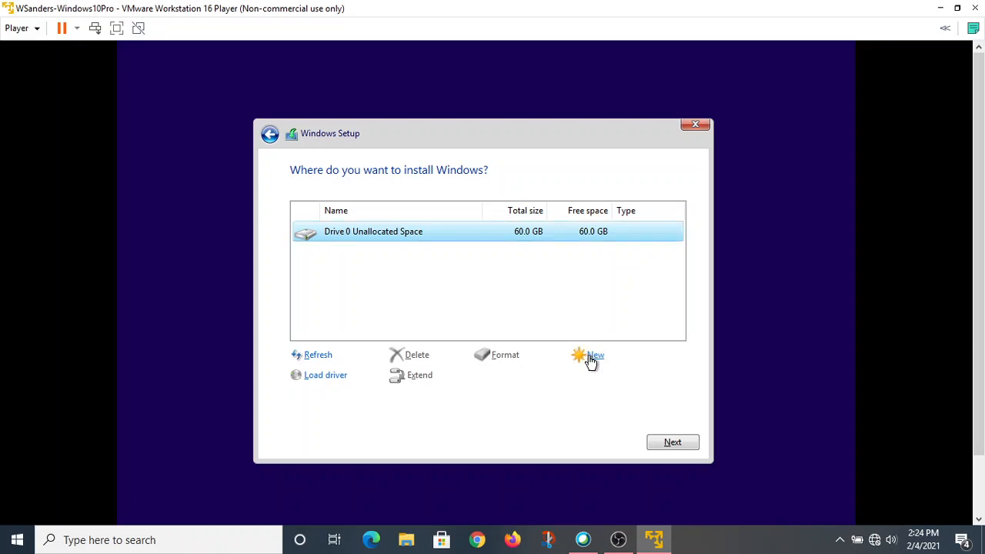
# Step: Create a 61440 MB partition on the unallocated drive and allow the extra system partitions
pyautogui.click(596, 354)
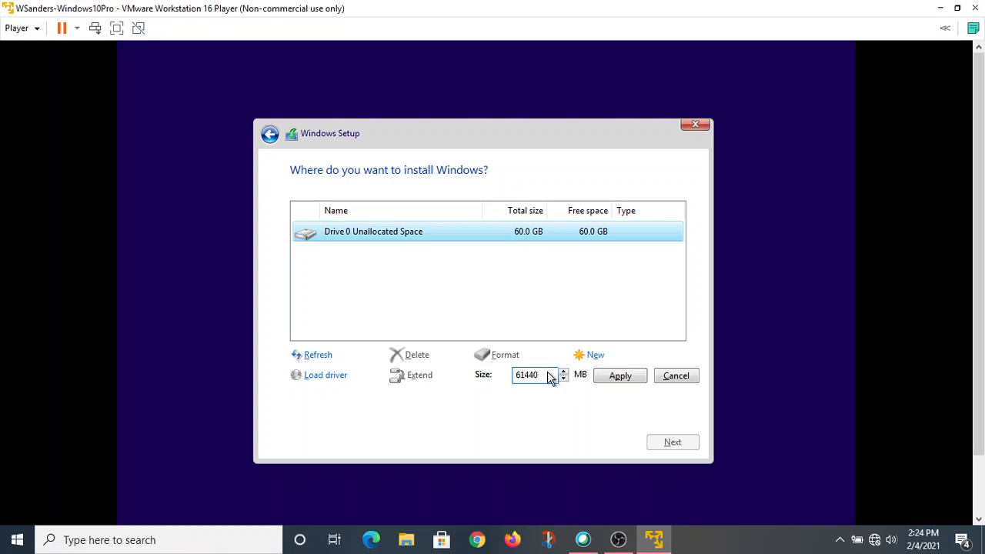
pyautogui.moveTo(551, 382)
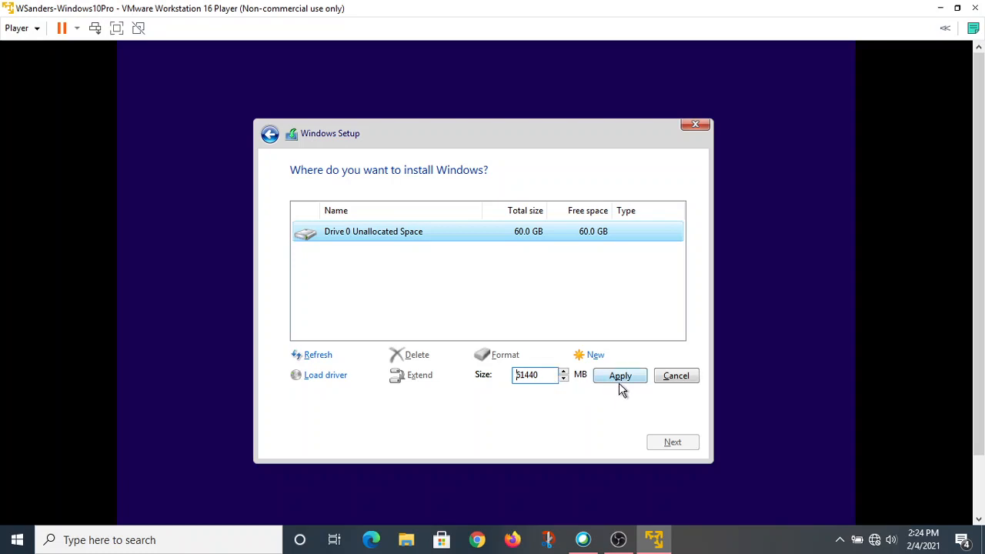
pyautogui.click(619, 376)
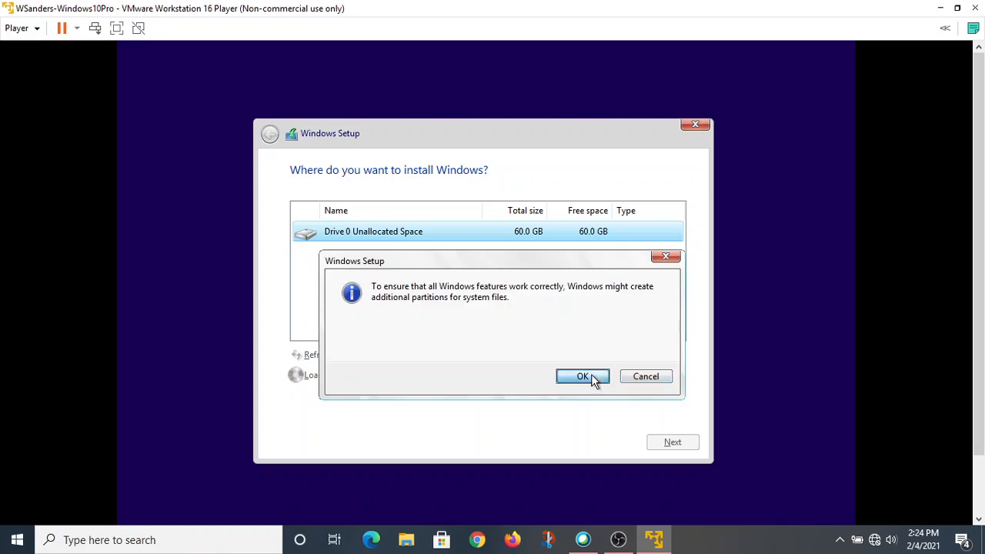
pyautogui.click(582, 375)
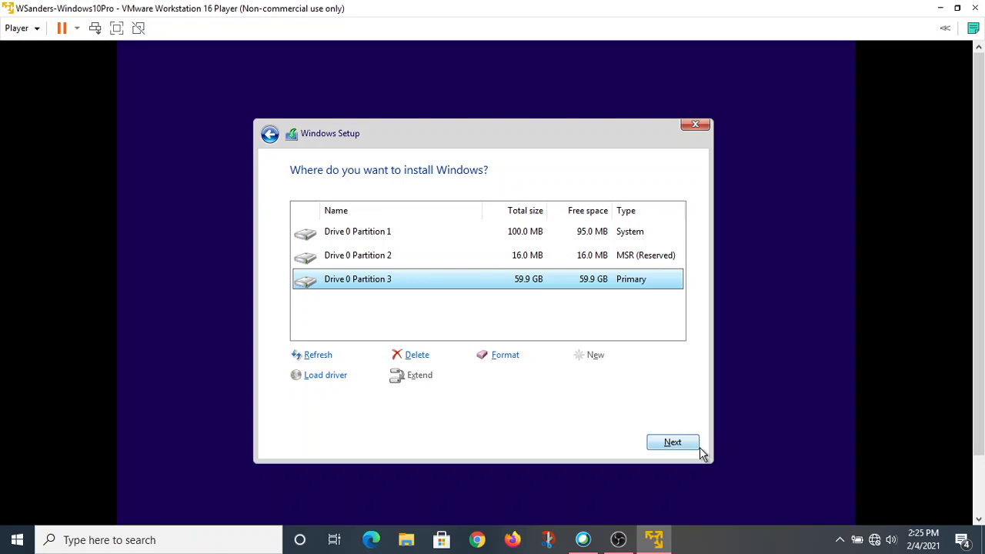
# Step: Install Windows on the 59.9 GB primary partition and let setup run to the reboot
pyautogui.click(672, 441)
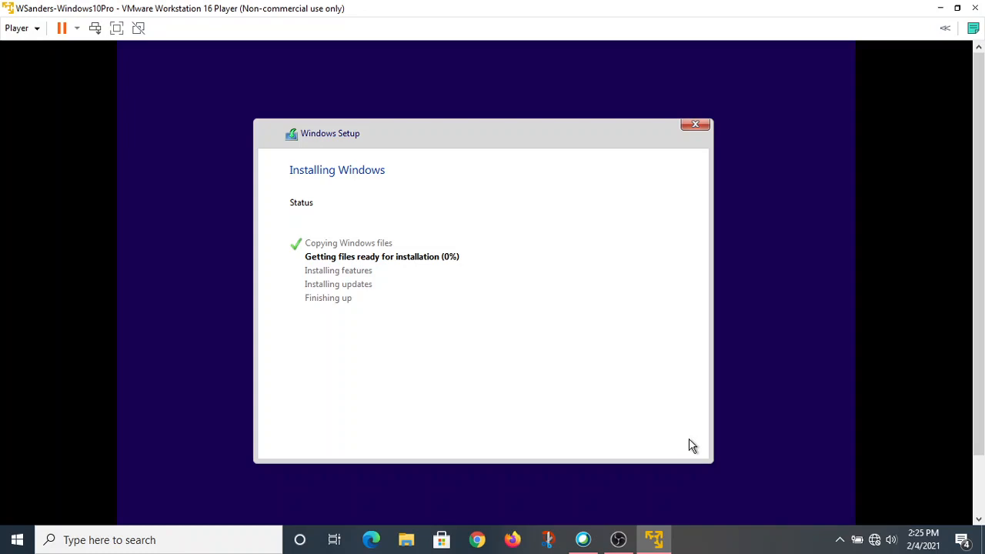
pyautogui.moveTo(624, 520)
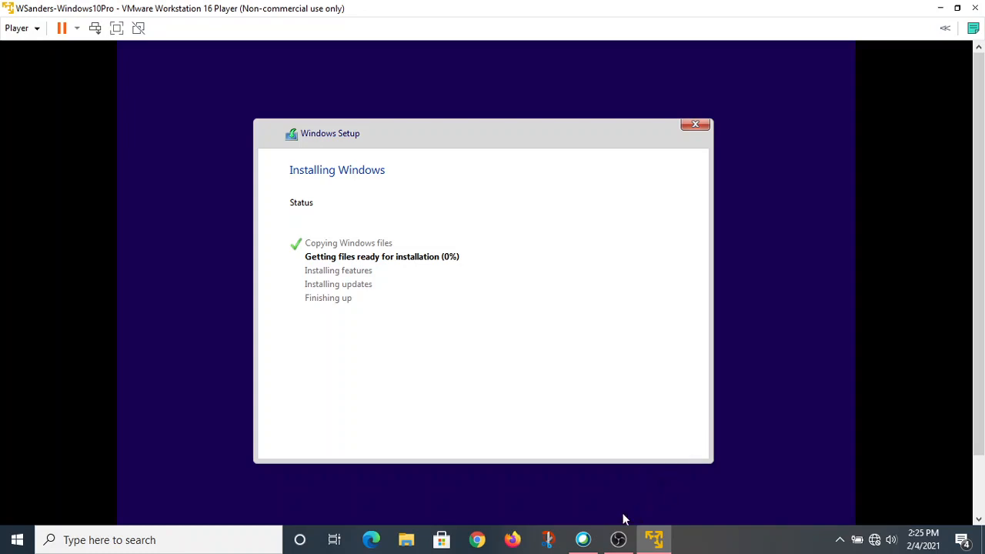
pyautogui.moveTo(619, 539)
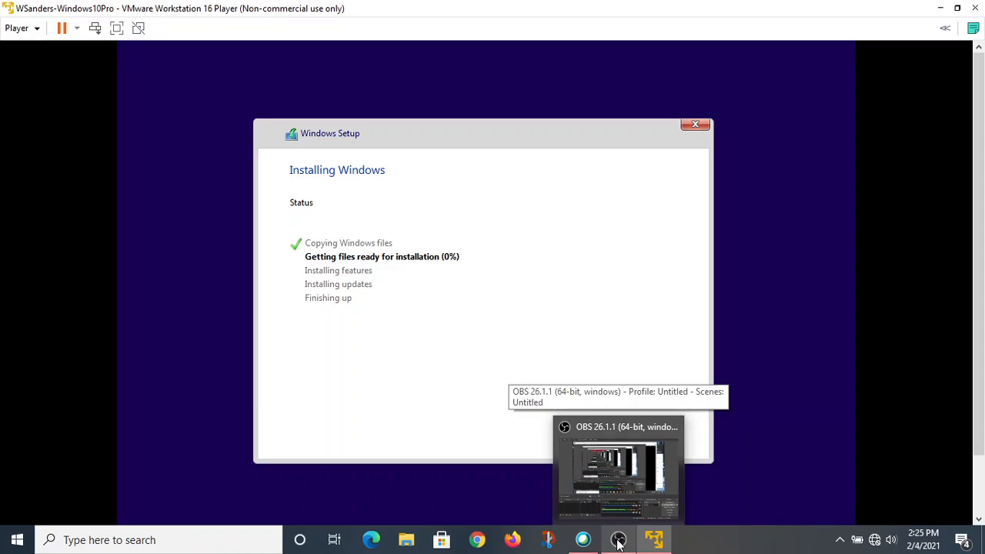
pyautogui.click(619, 538)
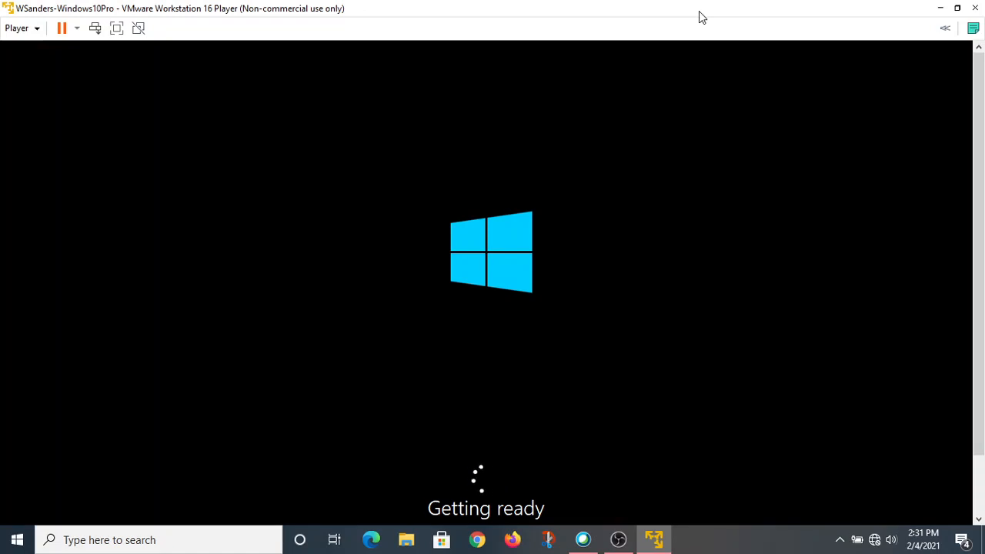
pyautogui.moveTo(616, 6)
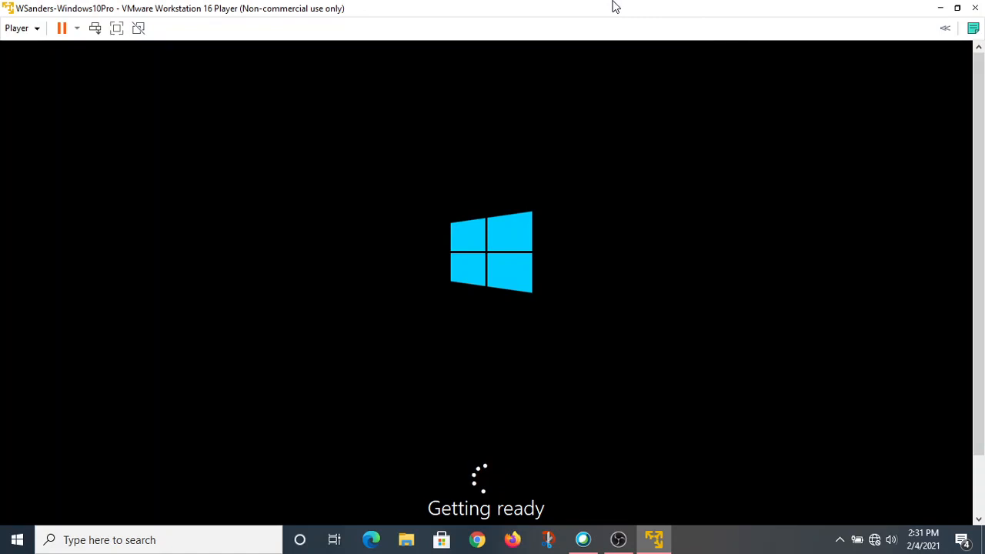
pyautogui.moveTo(816, 234)
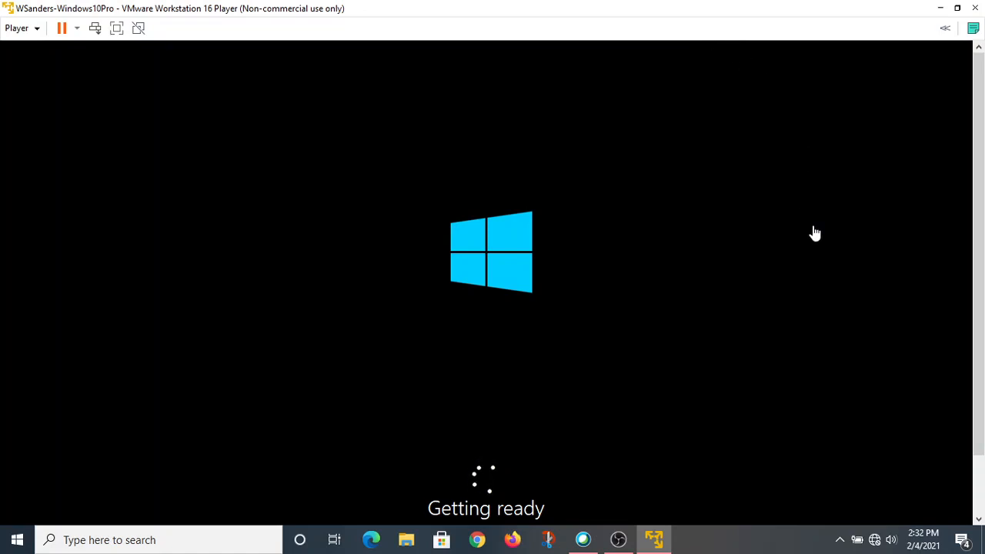
pyautogui.moveTo(927, 9)
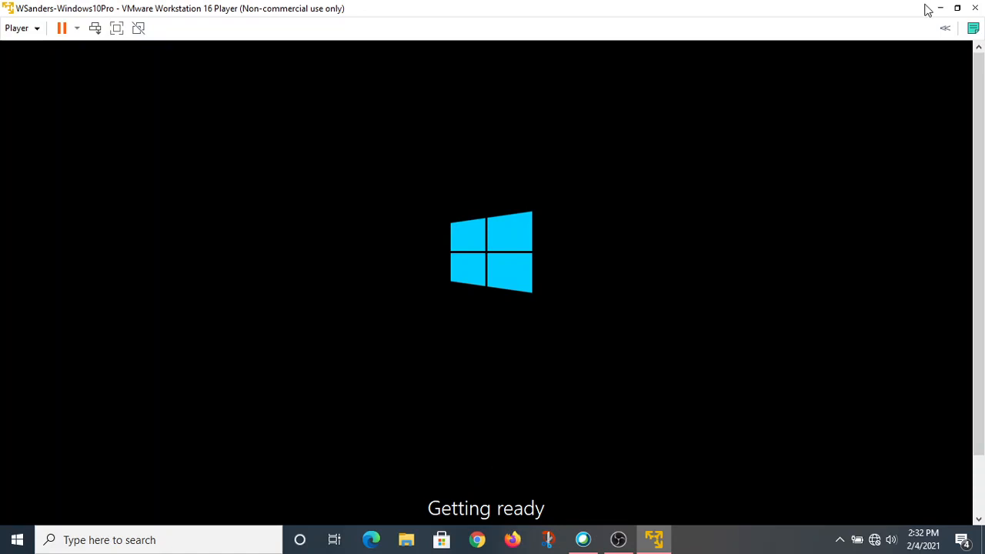
pyautogui.moveTo(939, 10)
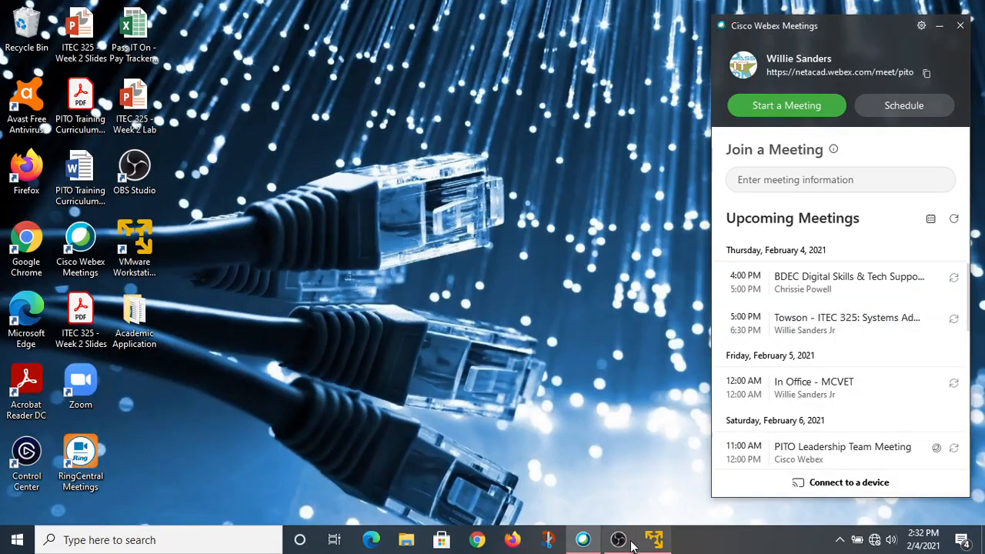
pyautogui.click(619, 539)
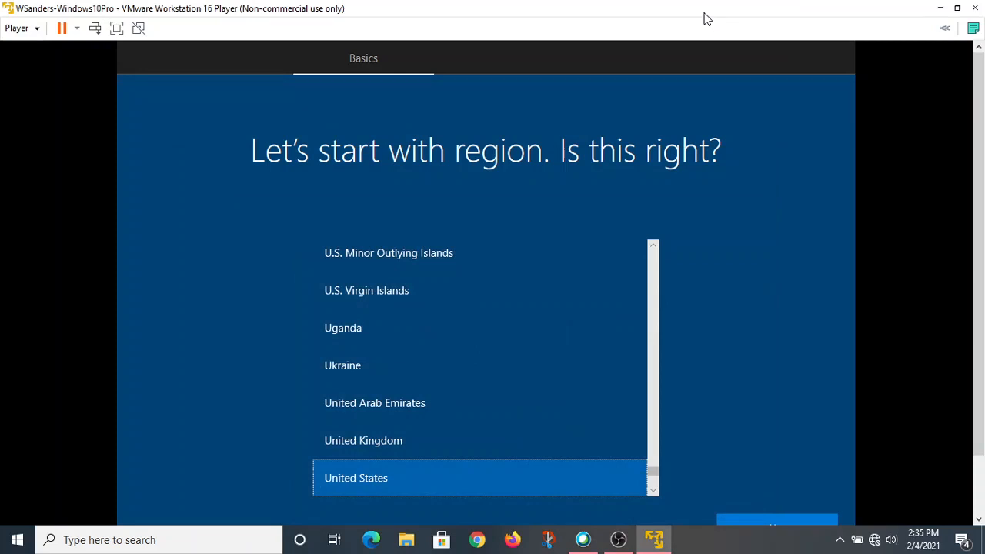
pyautogui.moveTo(655, 6)
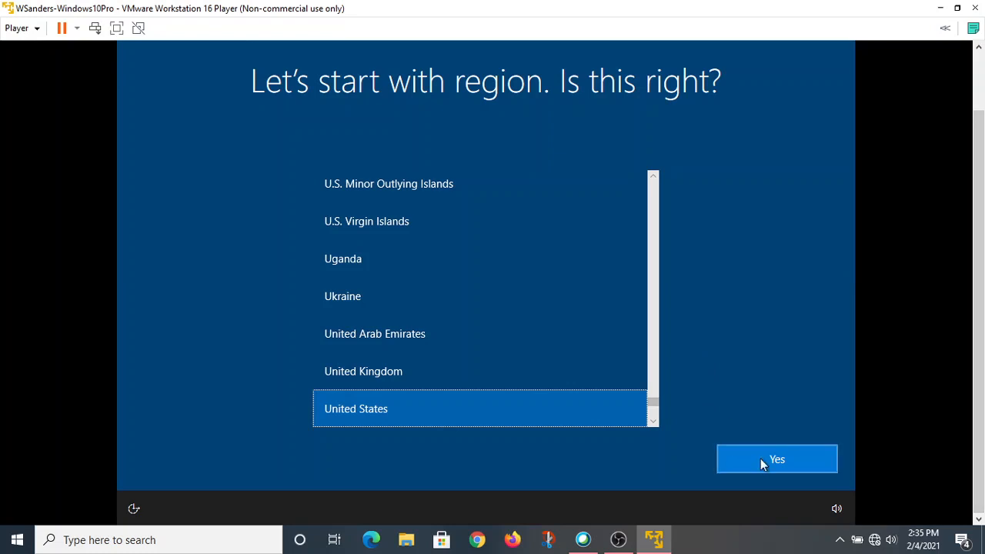
pyautogui.moveTo(820, 440)
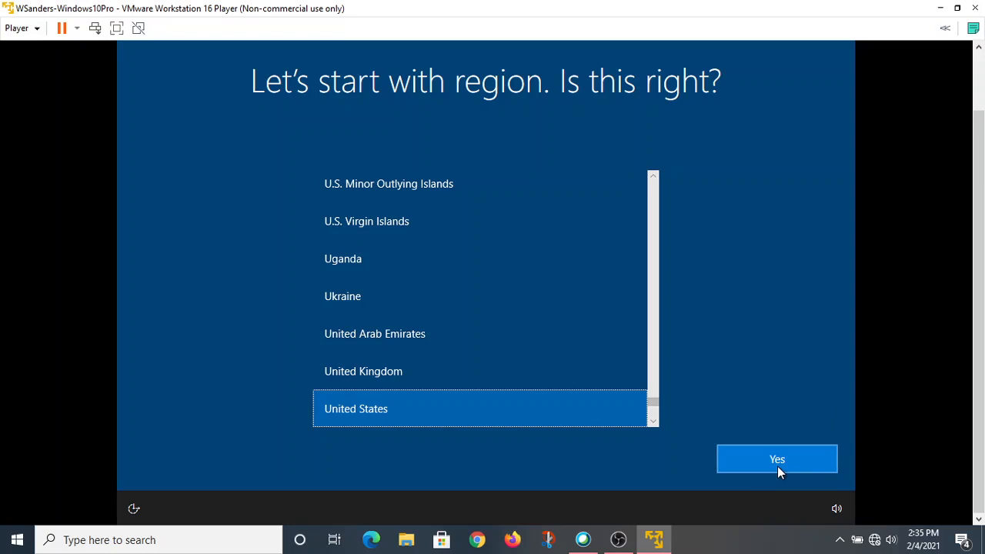
# Step: Confirm United States as the region in the first-run setup
pyautogui.click(776, 459)
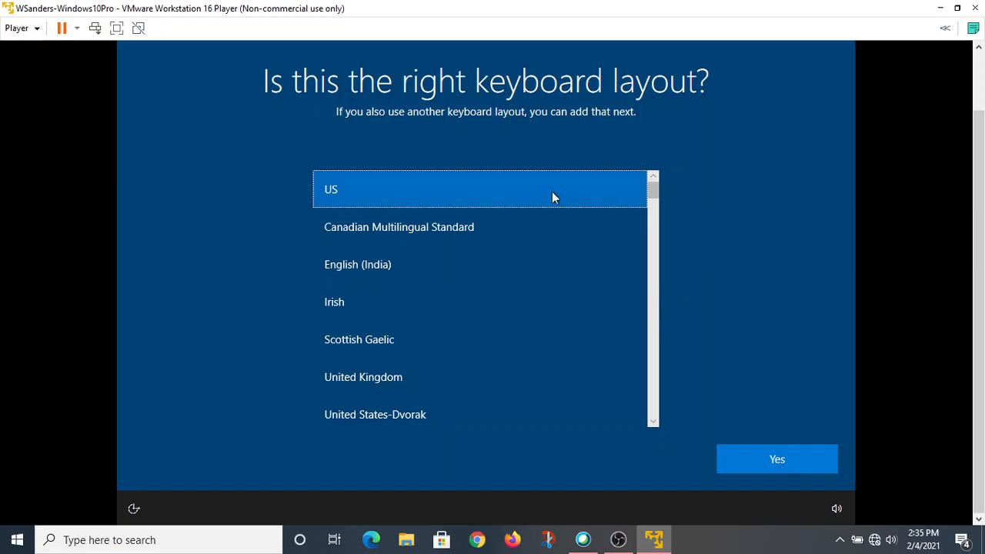
pyautogui.moveTo(776, 459)
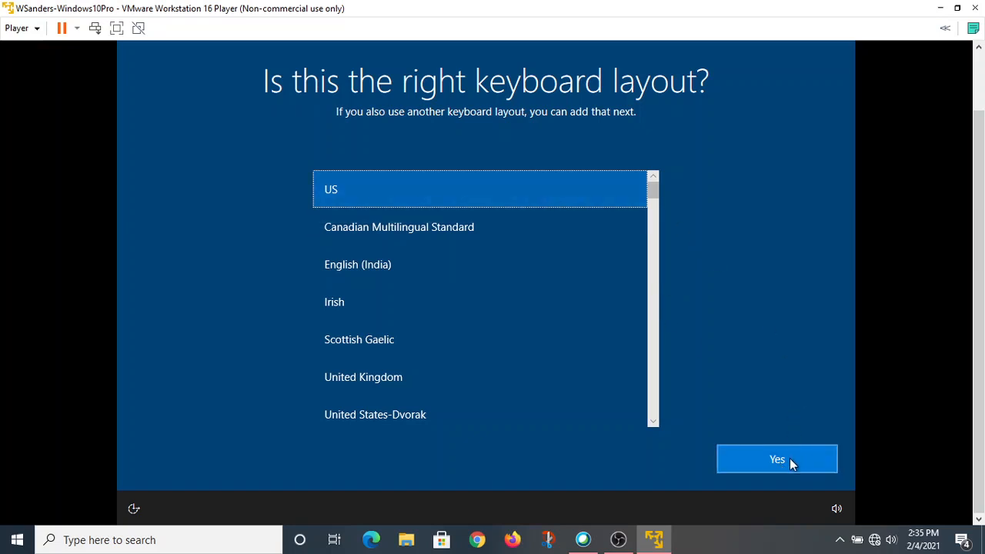
# Step: Confirm US as the keyboard layout
pyautogui.click(775, 459)
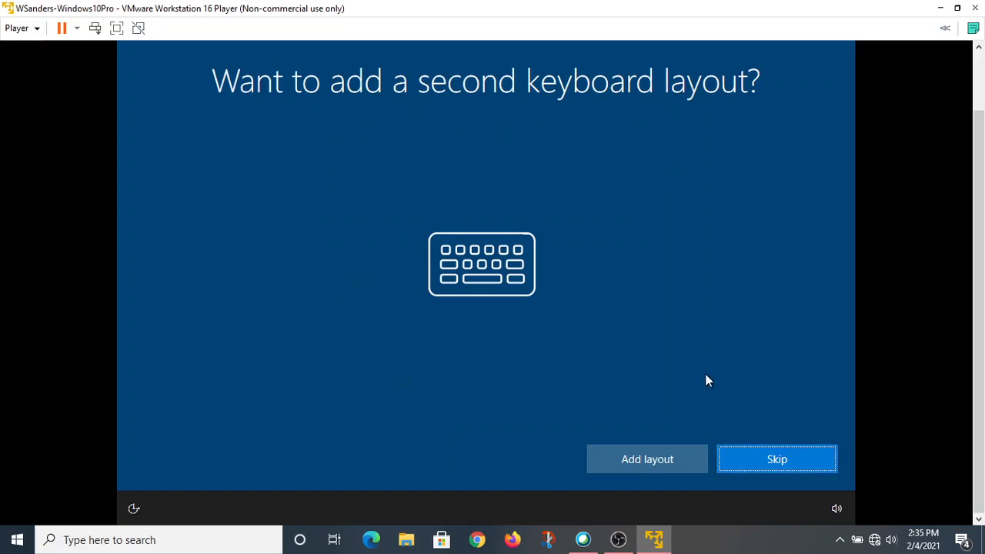
pyautogui.moveTo(568, 139)
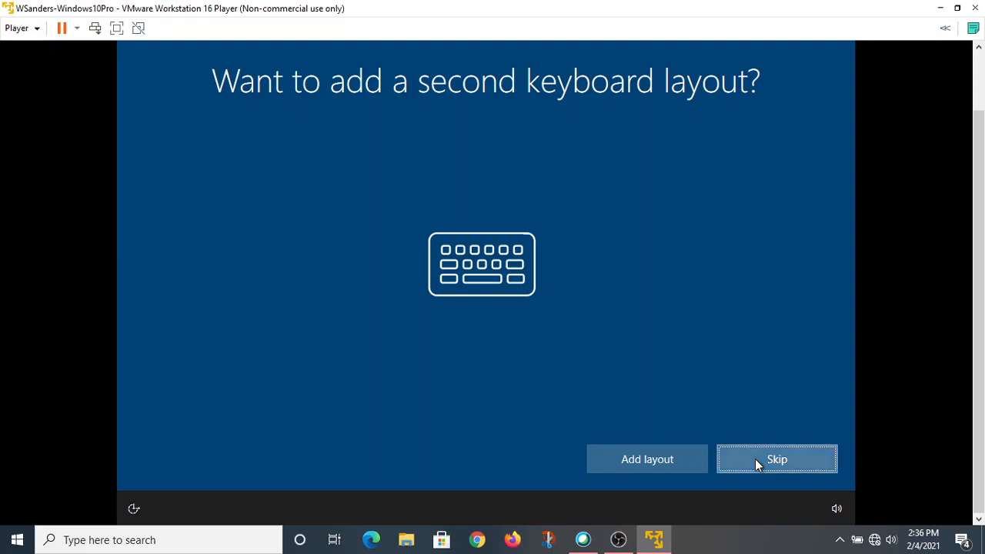
# Step: Skip the second keyboard layout and continue with limited offline setup, without internet
pyautogui.click(776, 459)
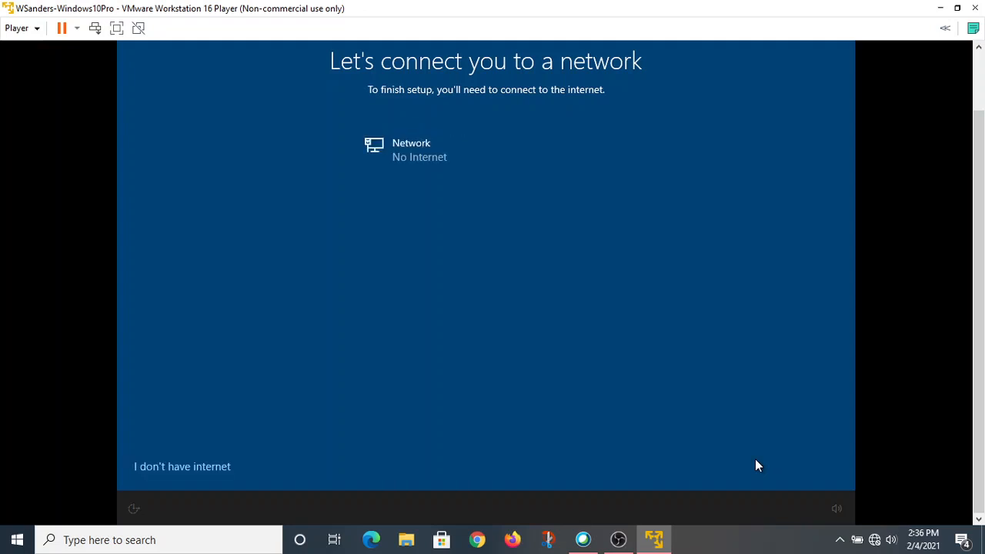
pyautogui.moveTo(979, 176)
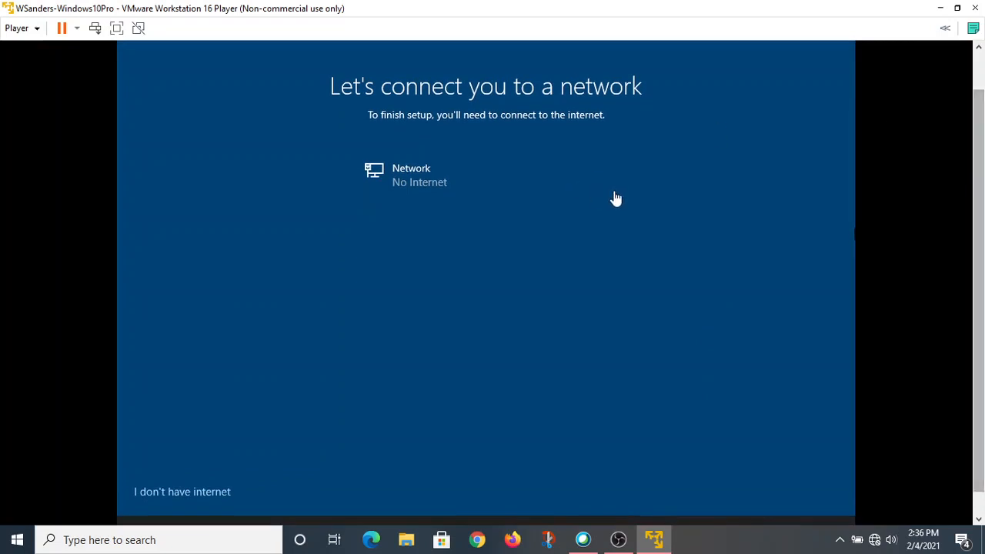
pyautogui.moveTo(511, 249)
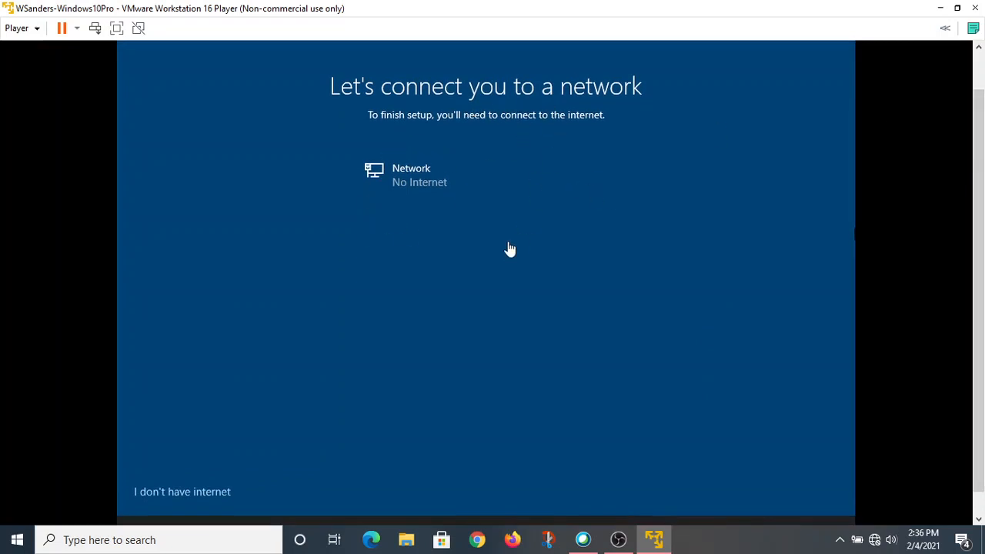
pyautogui.moveTo(485, 206)
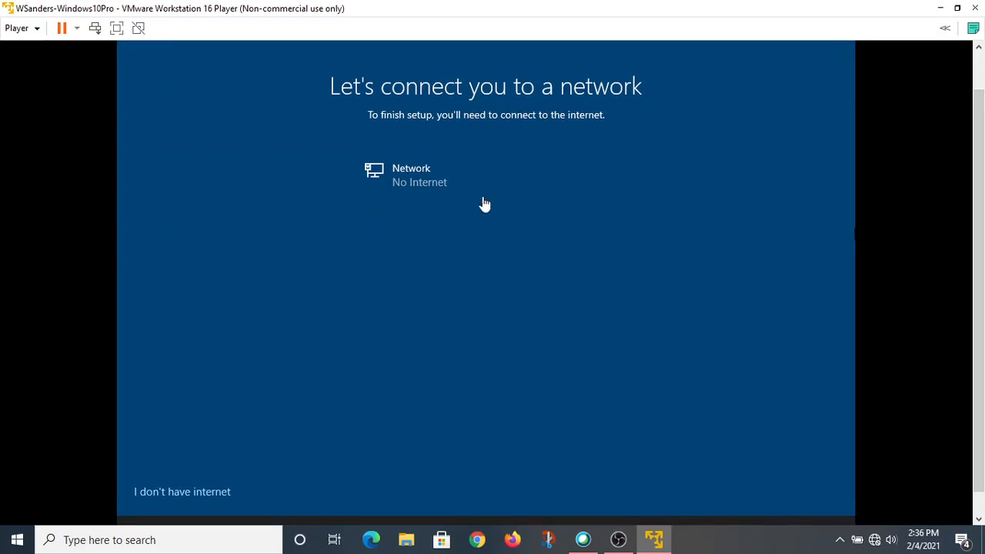
pyautogui.moveTo(454, 83)
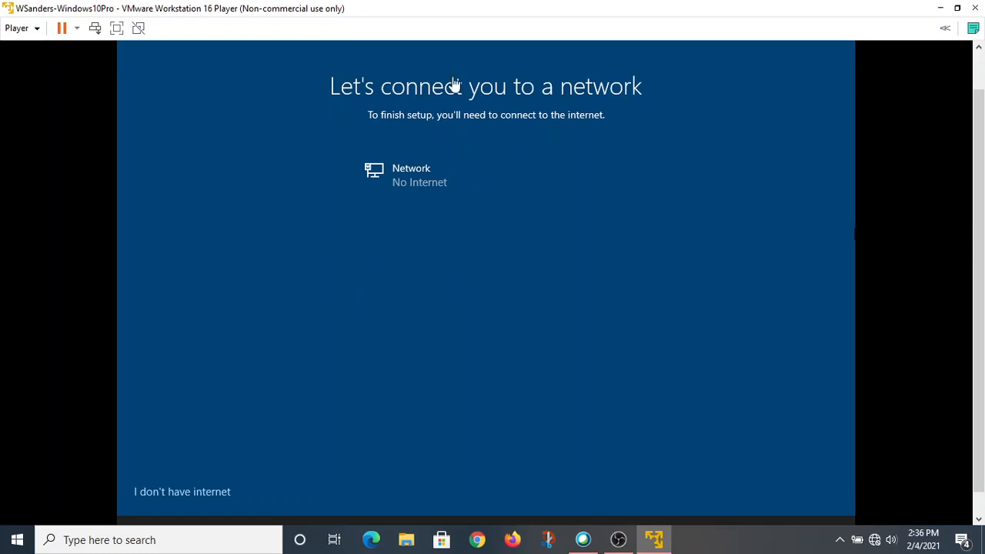
pyautogui.moveTo(388, 315)
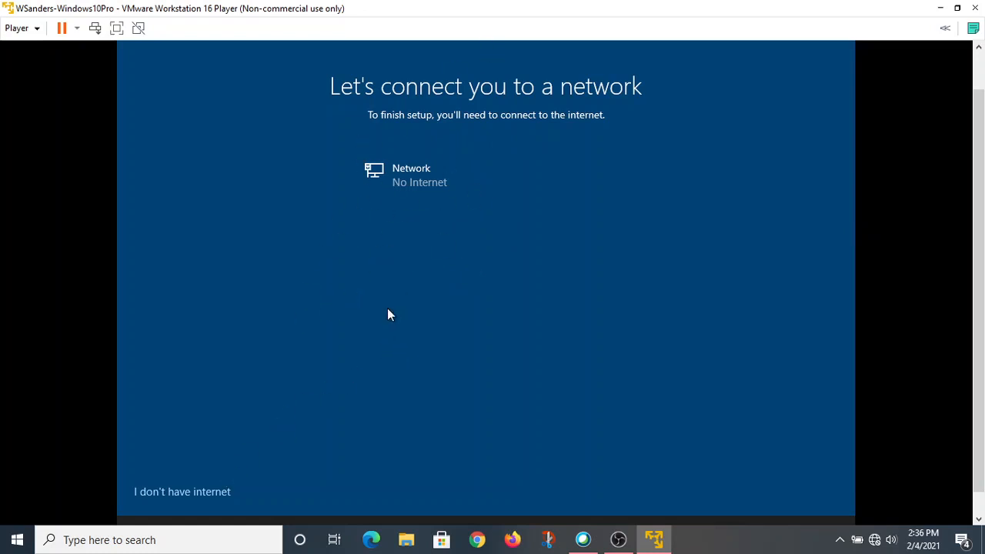
pyautogui.moveTo(362, 314)
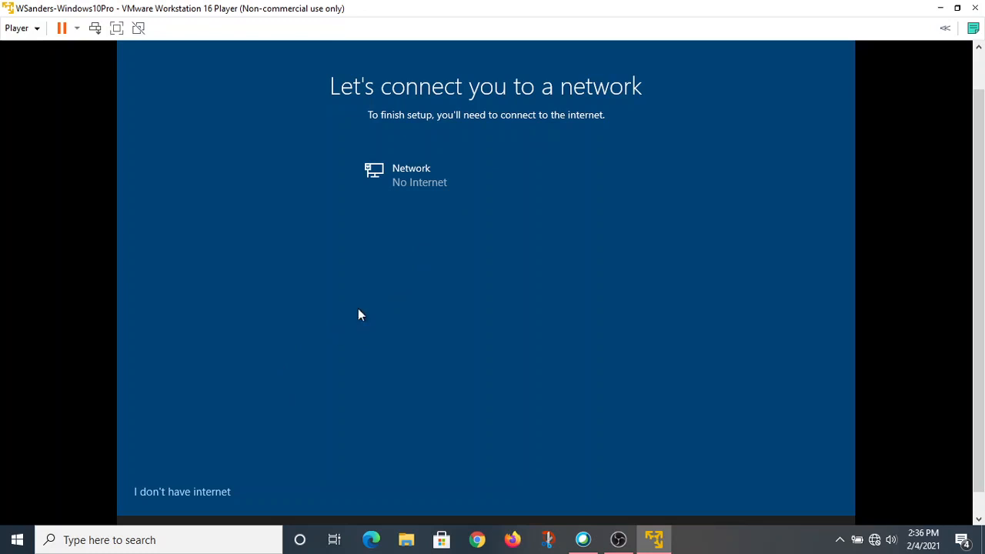
pyautogui.moveTo(200, 474)
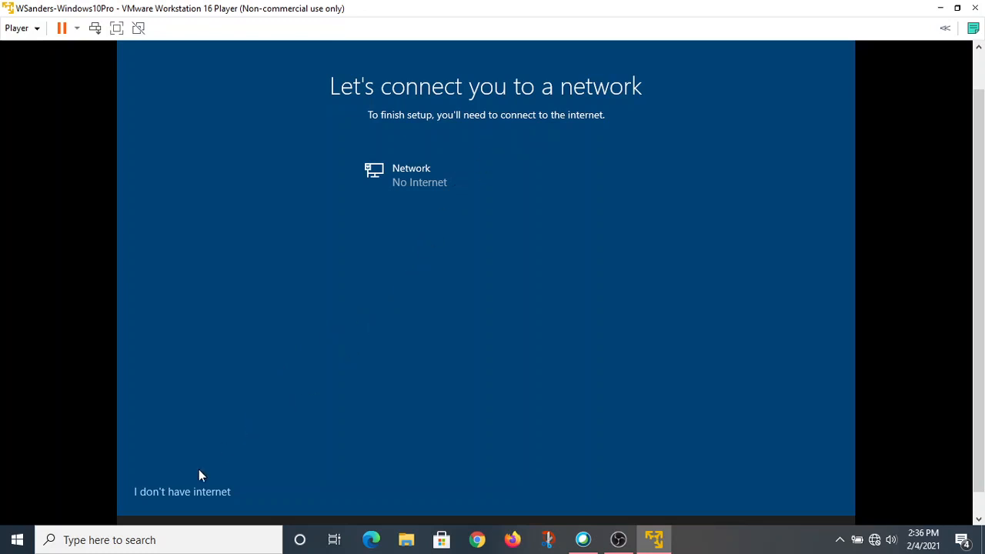
pyautogui.click(181, 492)
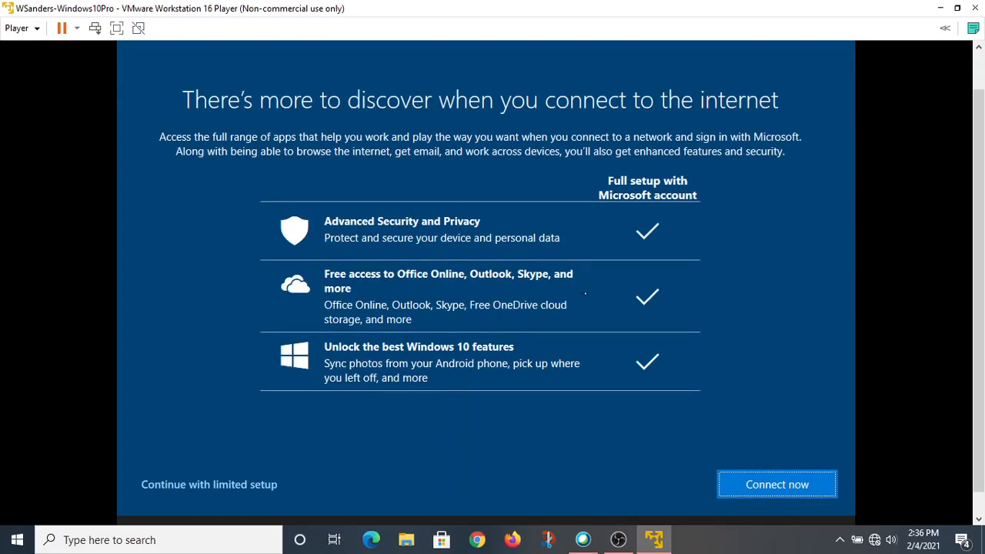
pyautogui.moveTo(430, 237)
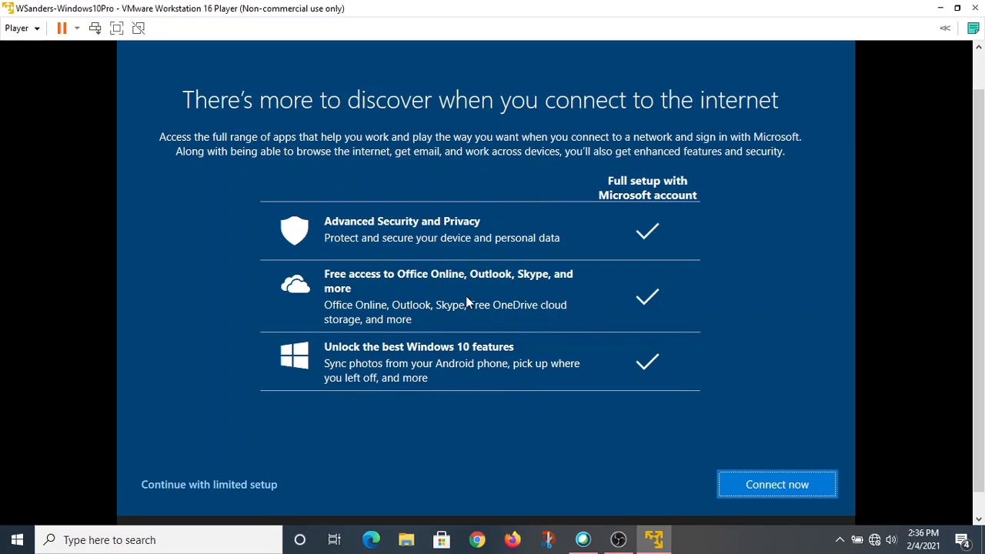
pyautogui.moveTo(622, 56)
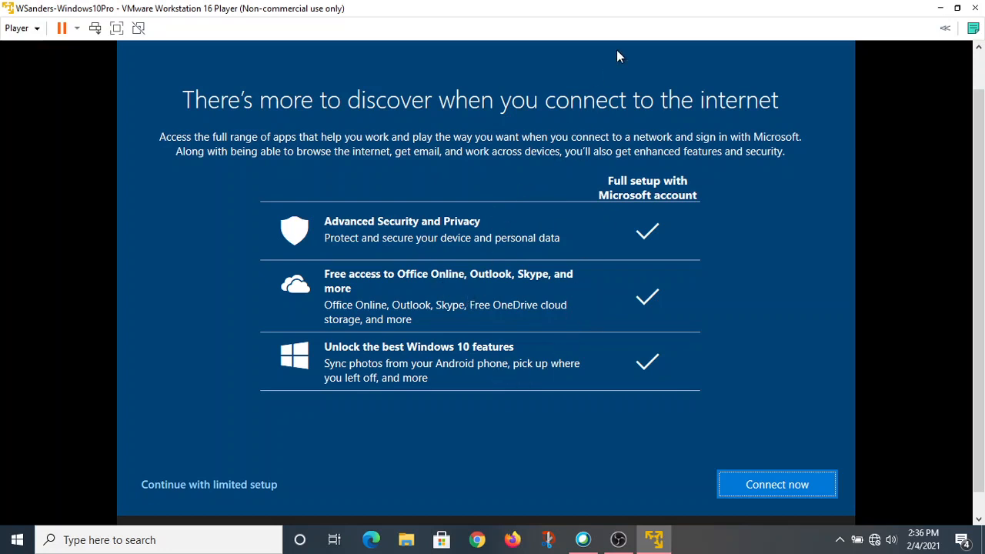
pyautogui.moveTo(505, 274)
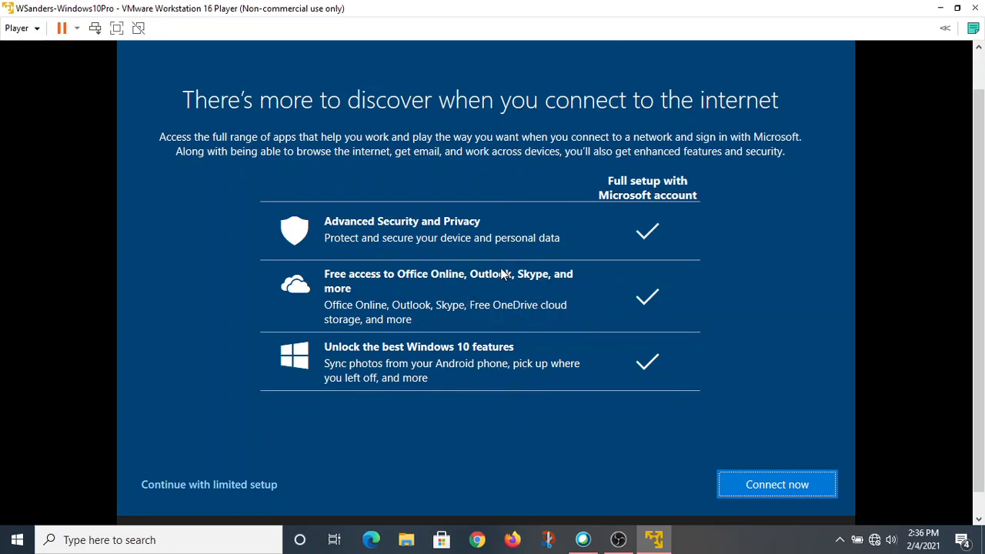
pyautogui.moveTo(474, 370)
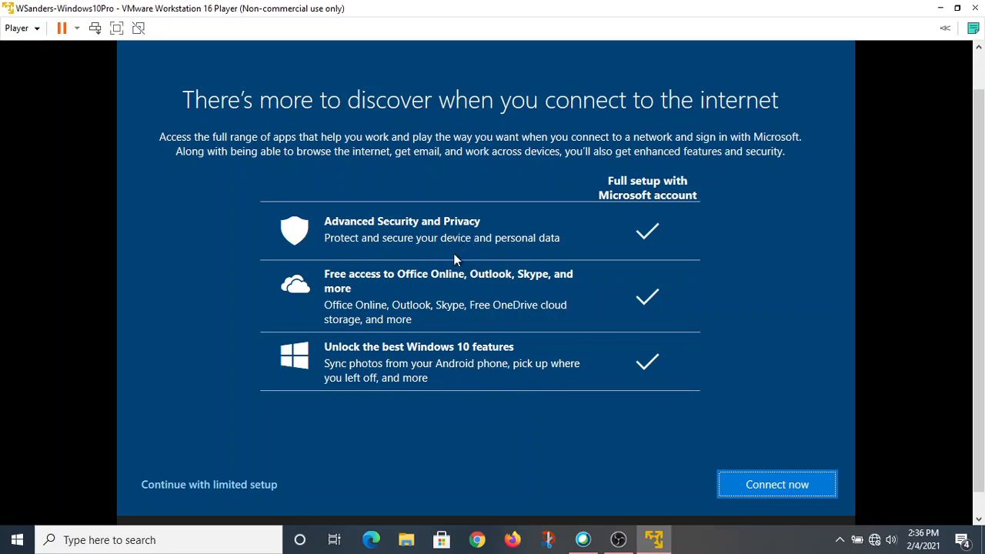
pyautogui.moveTo(650, 170)
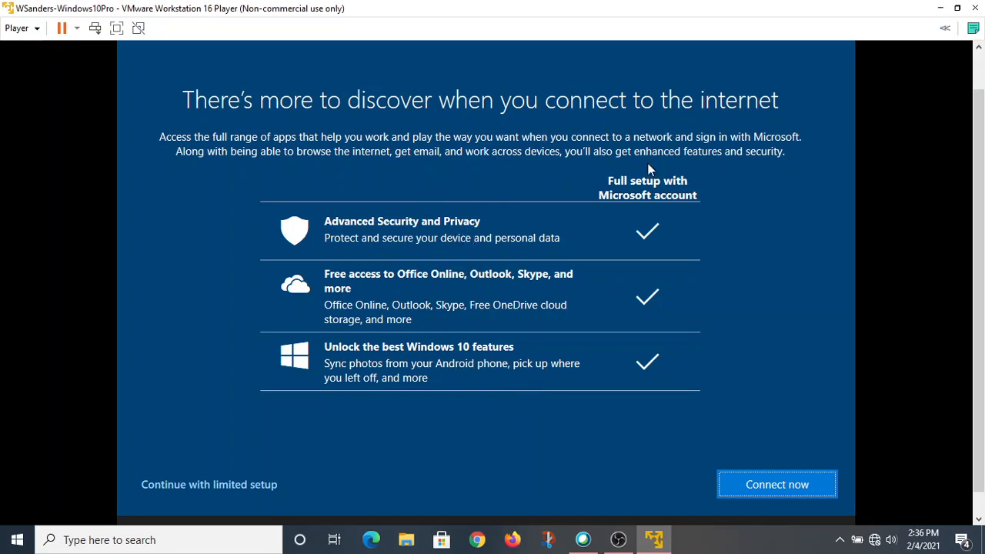
pyautogui.moveTo(247, 394)
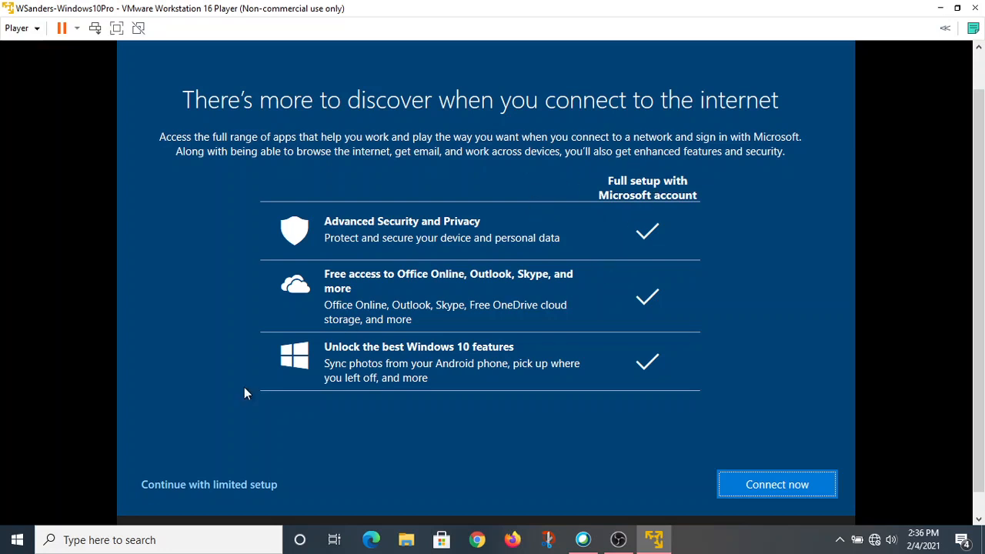
pyautogui.click(209, 483)
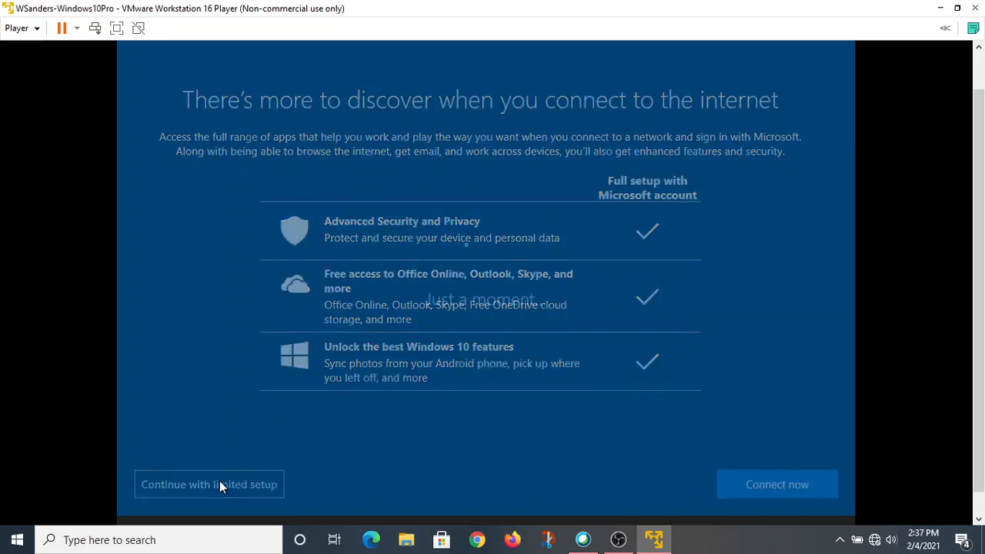
pyautogui.click(209, 483)
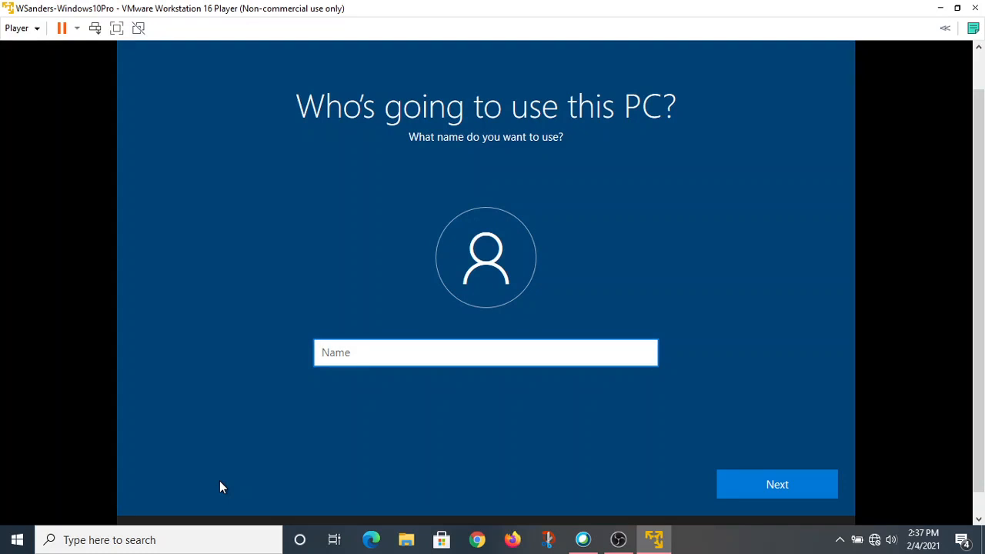
# Step: Create a local account named Admin and enter its password
pyautogui.click(486, 353)
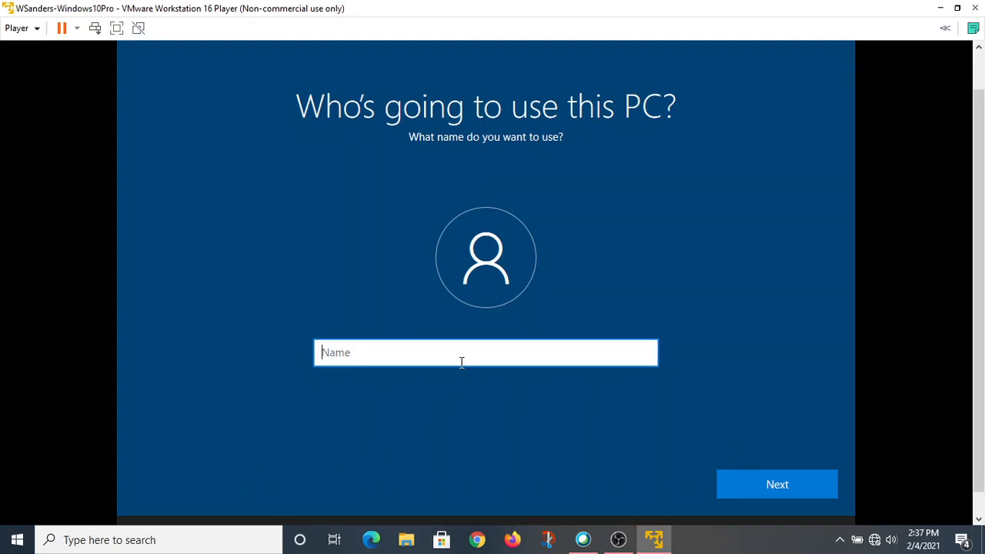
pyautogui.write('Admin')
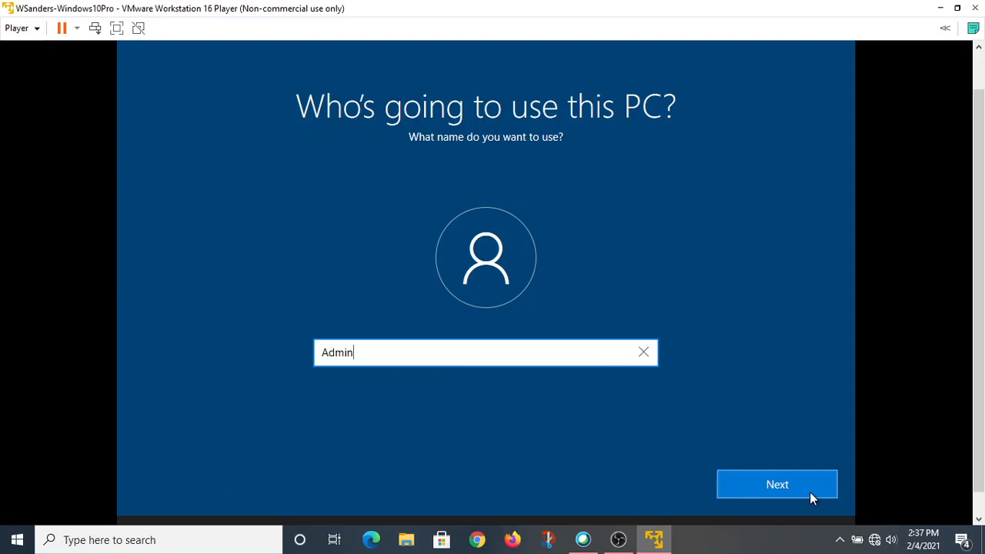
pyautogui.click(775, 483)
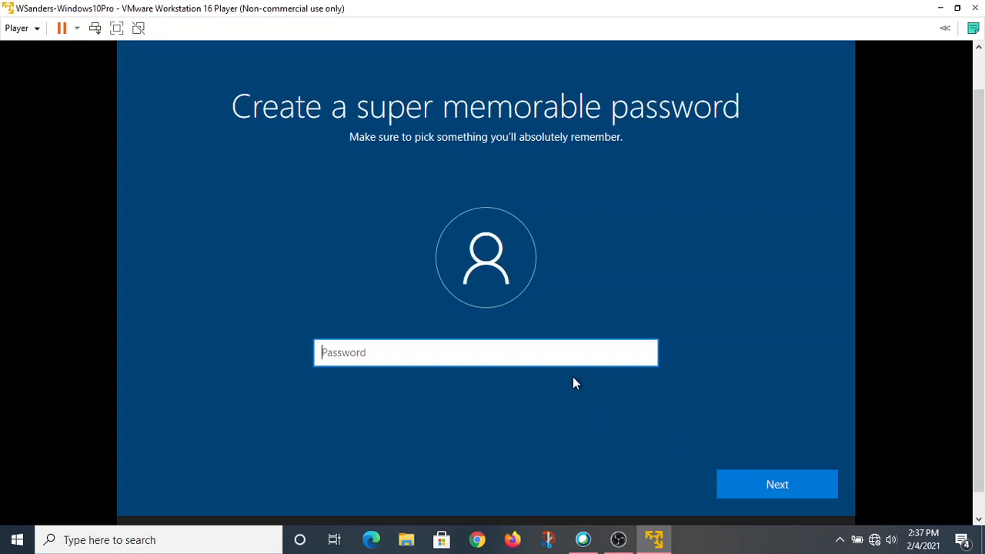
pyautogui.write('•')
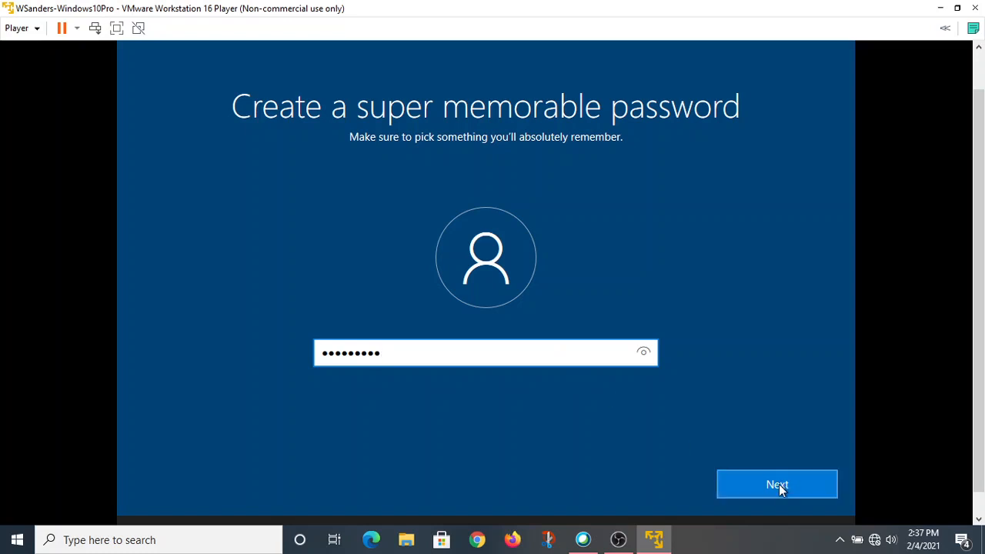
pyautogui.click(775, 483)
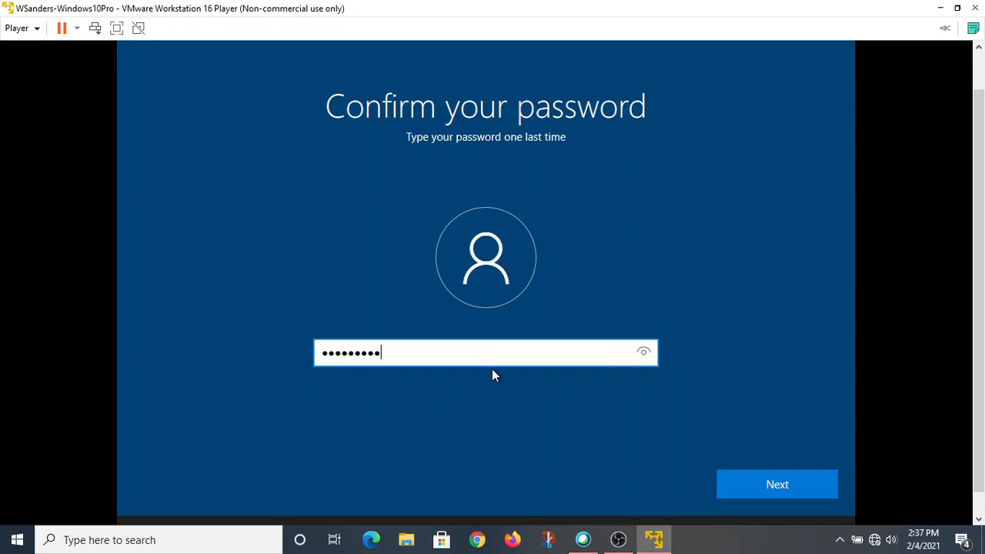
# Step: Confirm the password and answer the first pet's name question with n/a
pyautogui.click(776, 483)
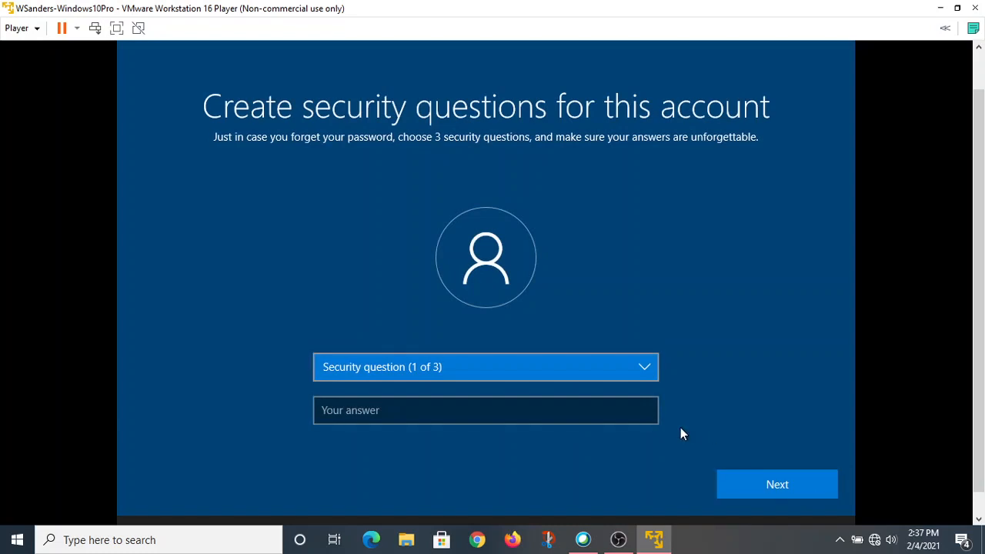
pyautogui.click(485, 367)
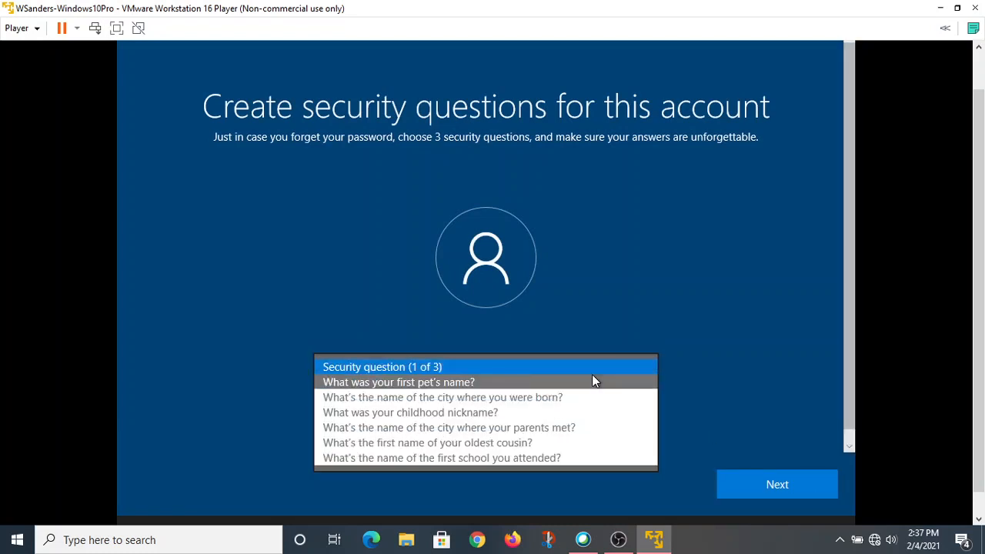
pyautogui.click(399, 382)
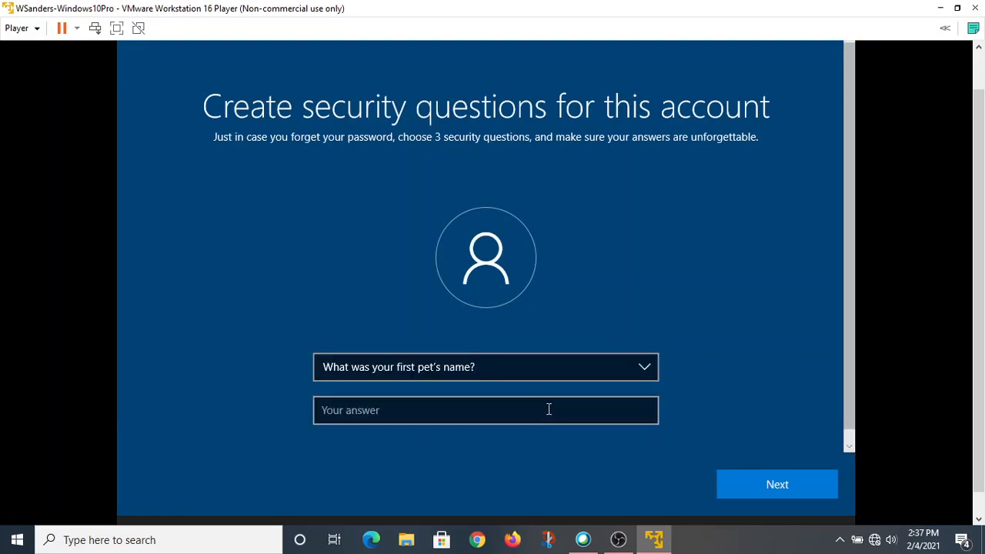
pyautogui.write('n/a')
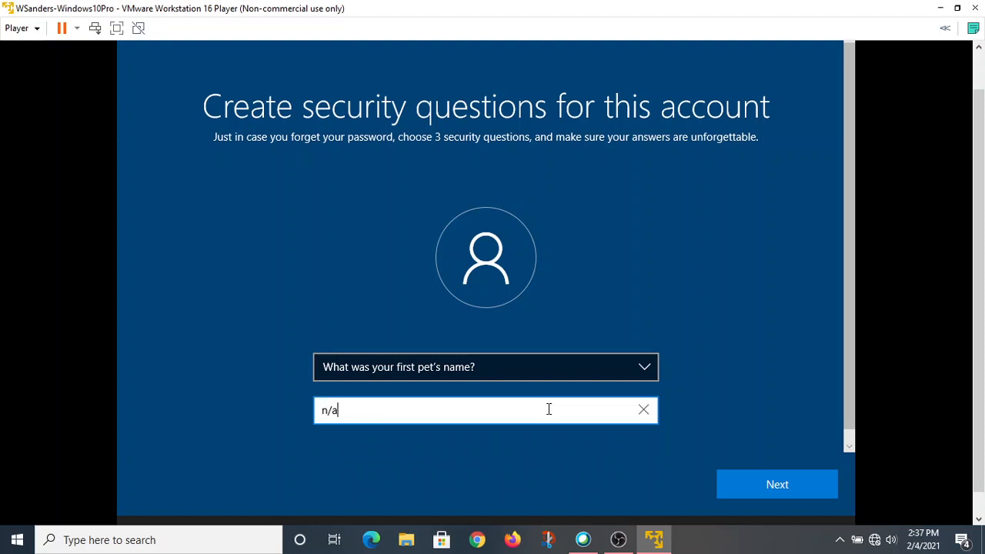
pyautogui.click(776, 484)
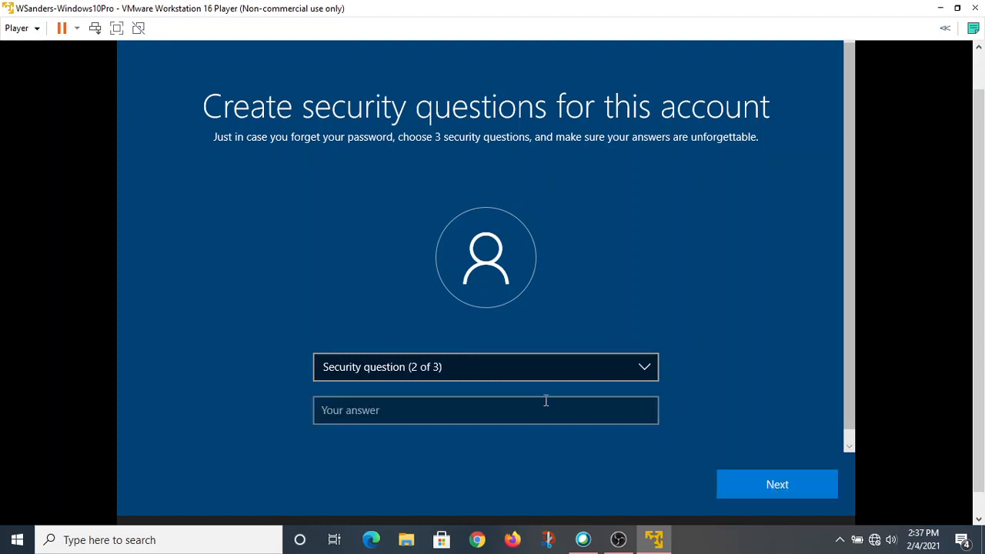
# Step: Answer the childhood nickname and city-where-parents-met questions with n/a
pyautogui.click(486, 367)
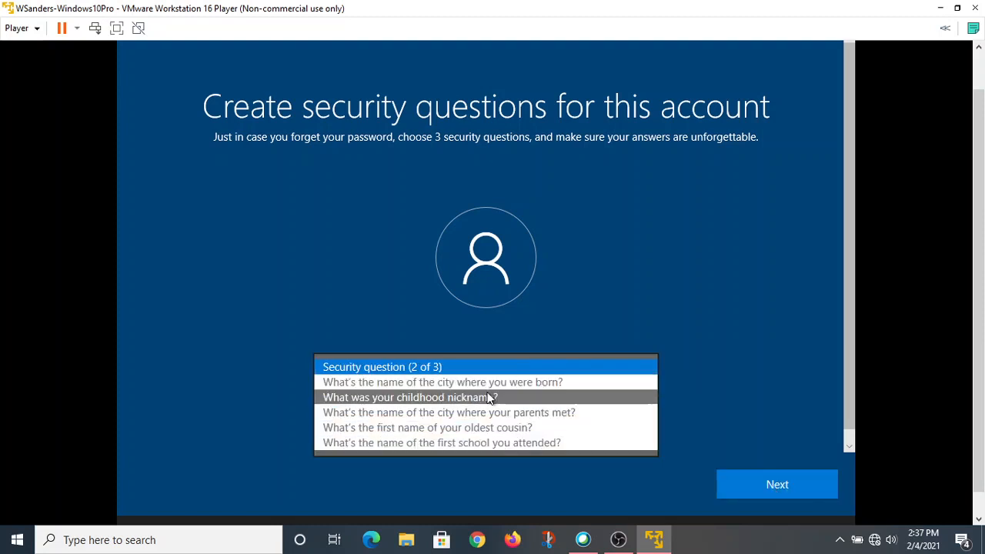
pyautogui.click(409, 397)
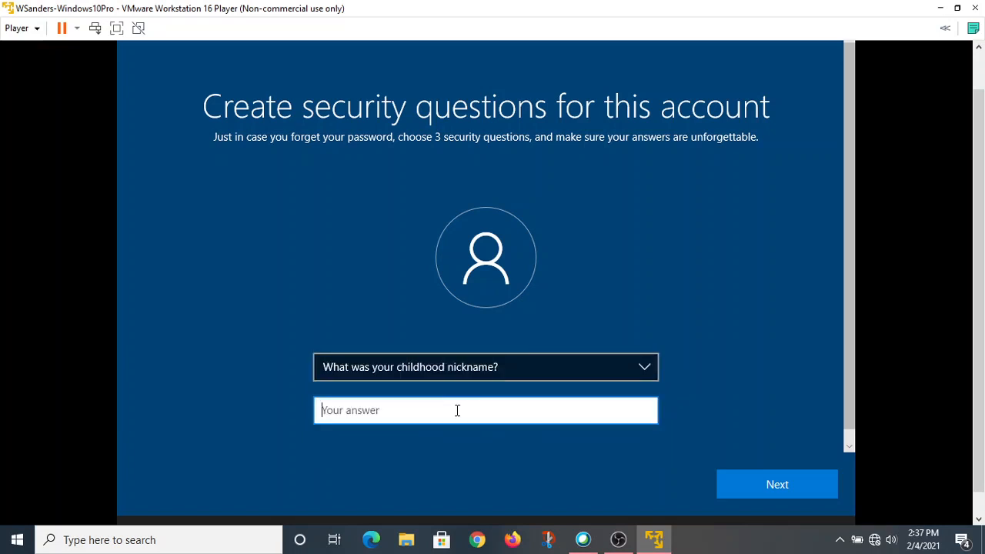
pyautogui.write('n/a')
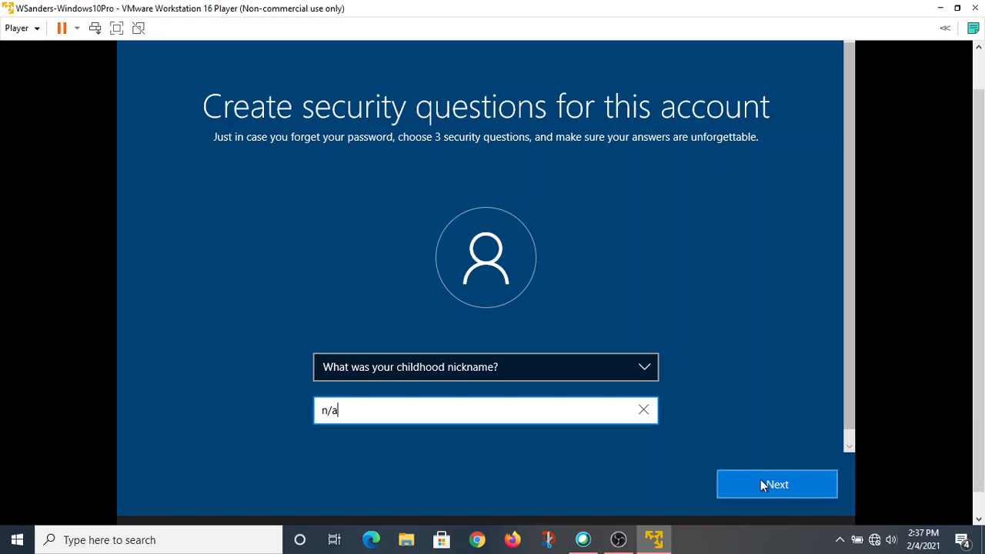
pyautogui.click(776, 484)
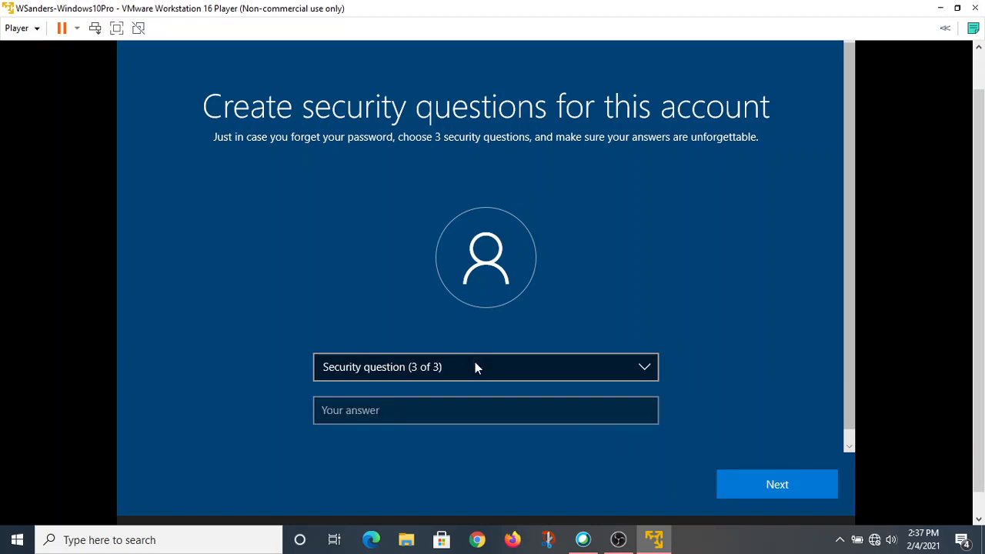
pyautogui.click(485, 366)
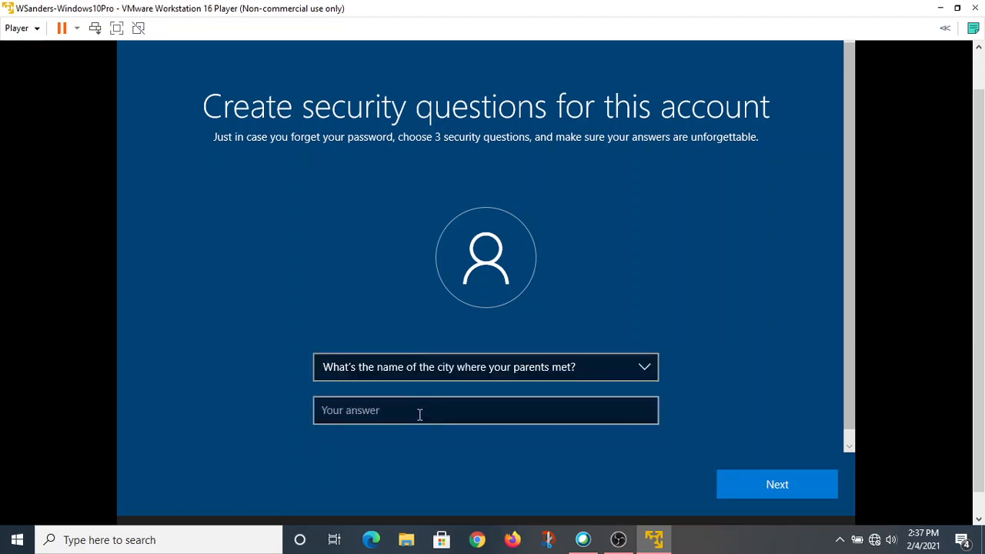
pyautogui.write('n')
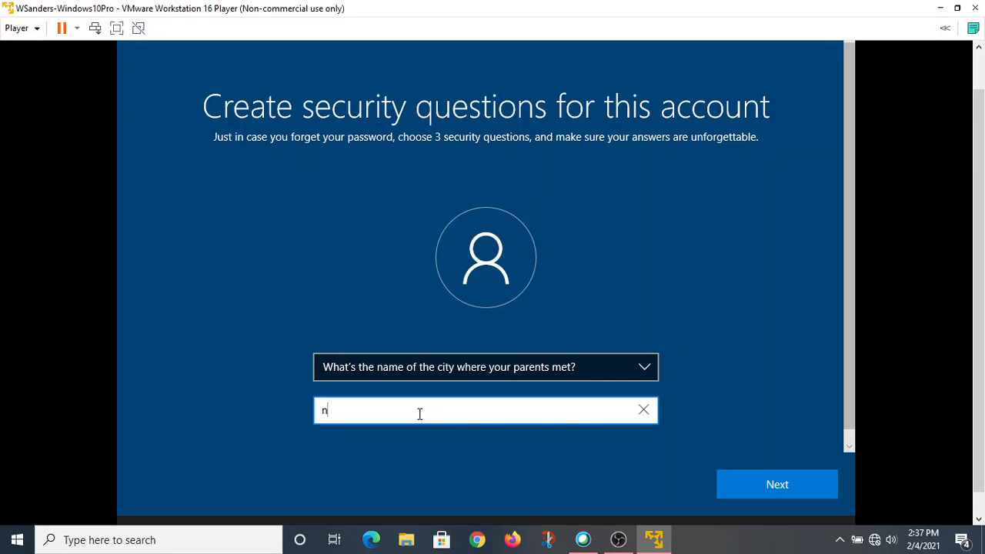
pyautogui.write('/a')
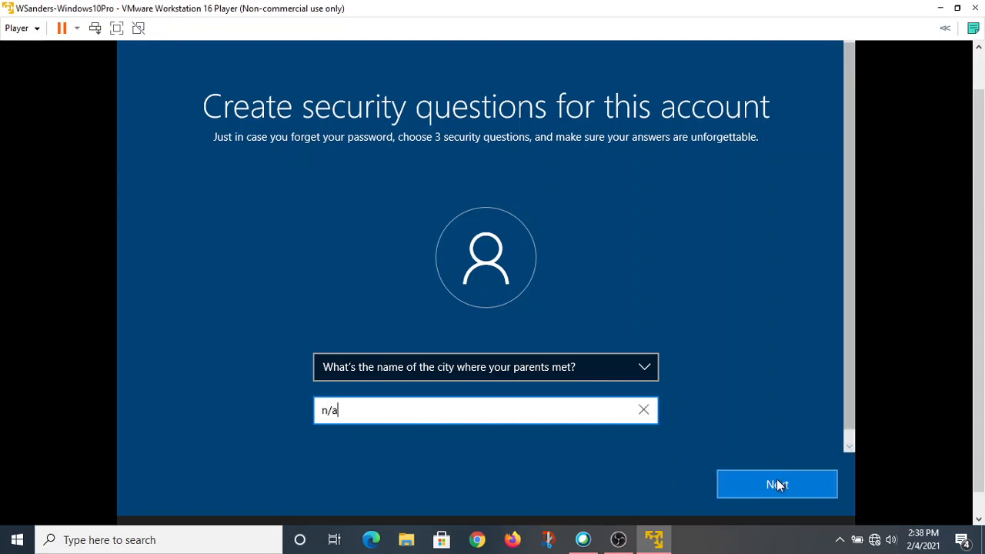
# Step: Save the last security answer, turn the privacy toggles to No and accept the settings
pyautogui.click(775, 483)
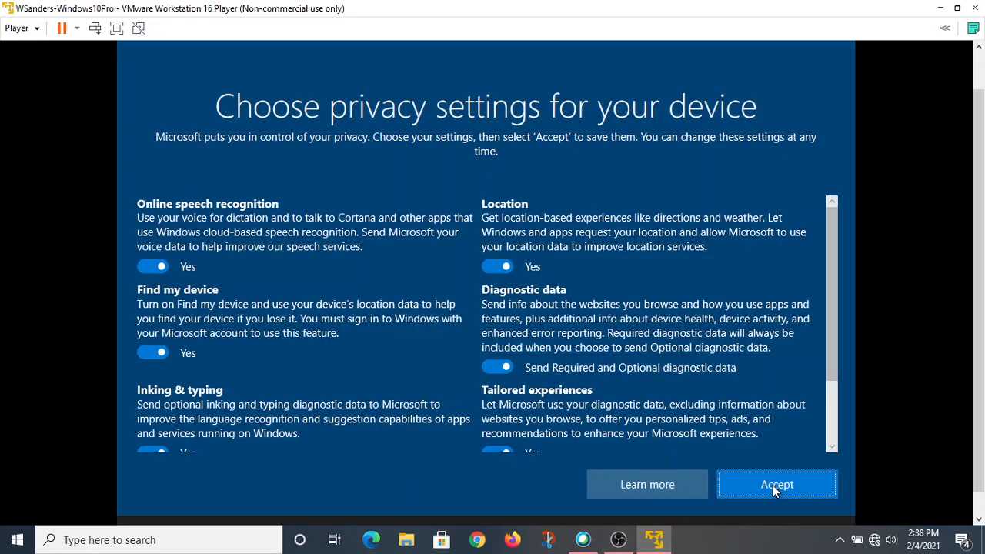
pyautogui.moveTo(453, 408)
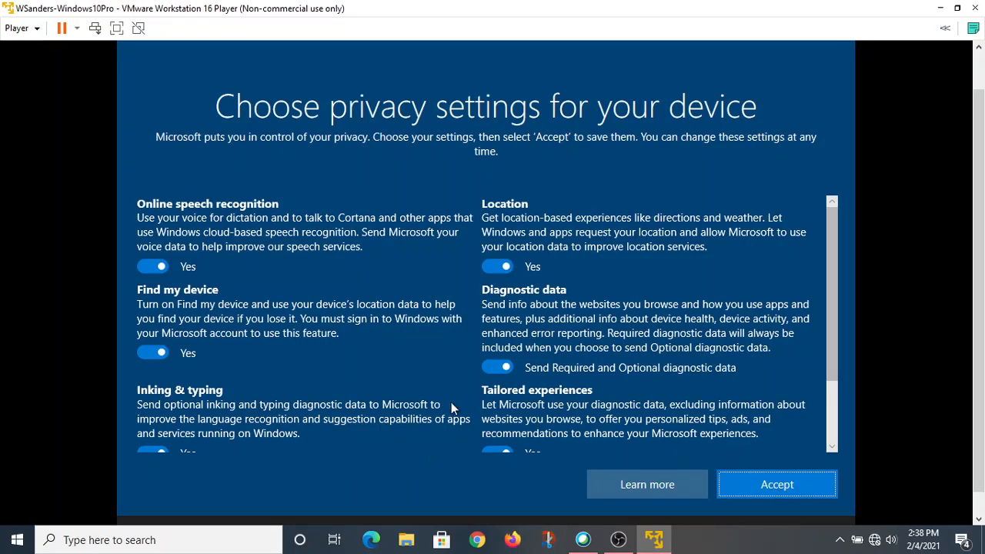
pyautogui.click(152, 266)
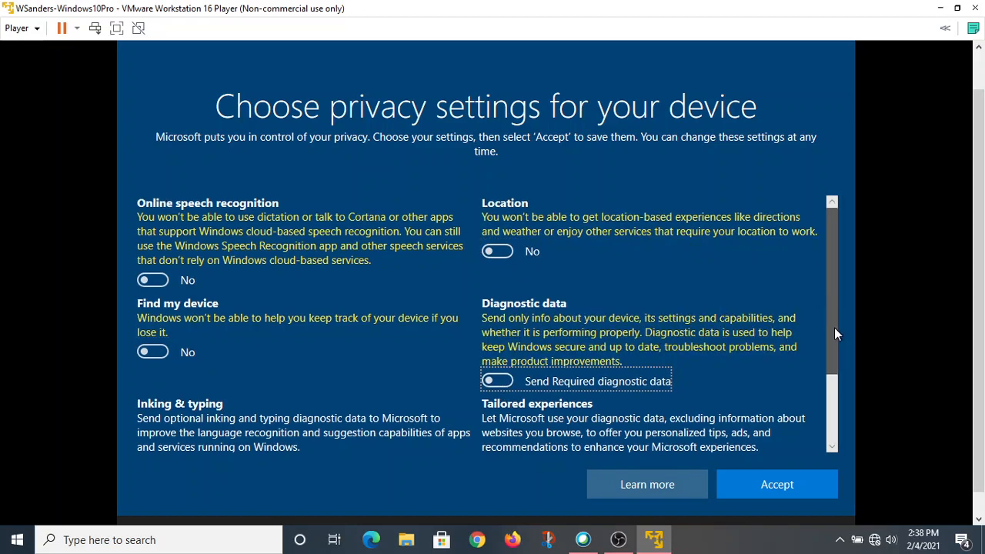
pyautogui.scroll(-3)
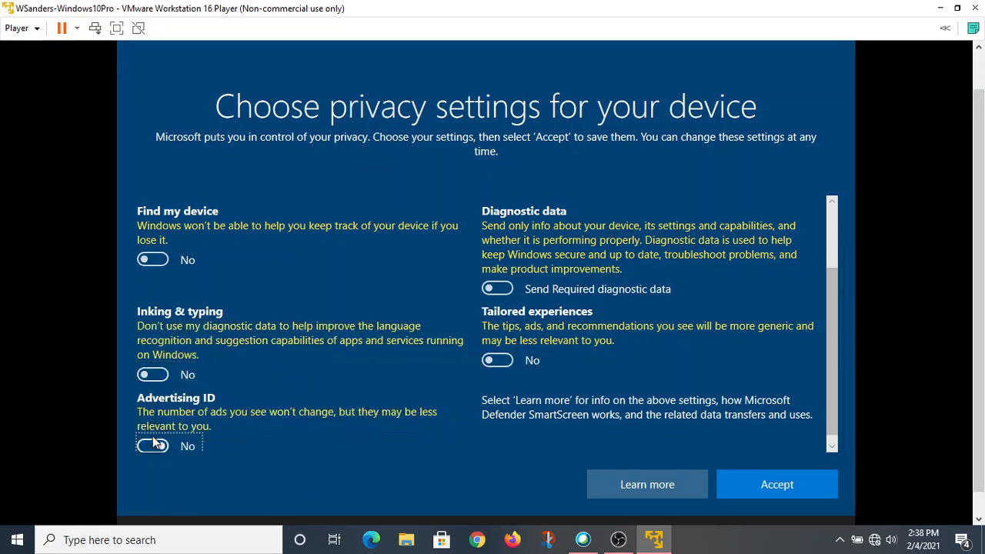
pyautogui.click(776, 483)
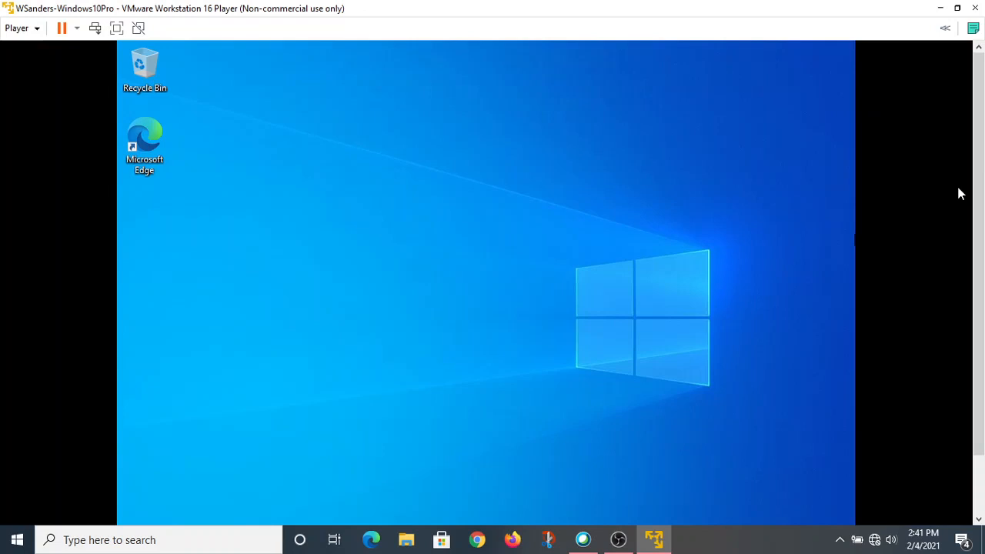
pyautogui.moveTo(913, 227)
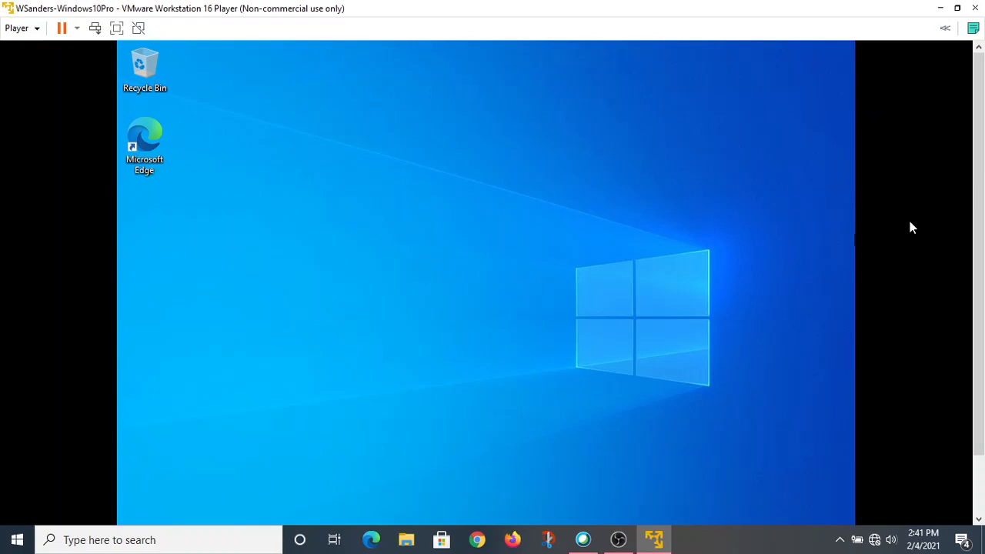
pyautogui.moveTo(593, 428)
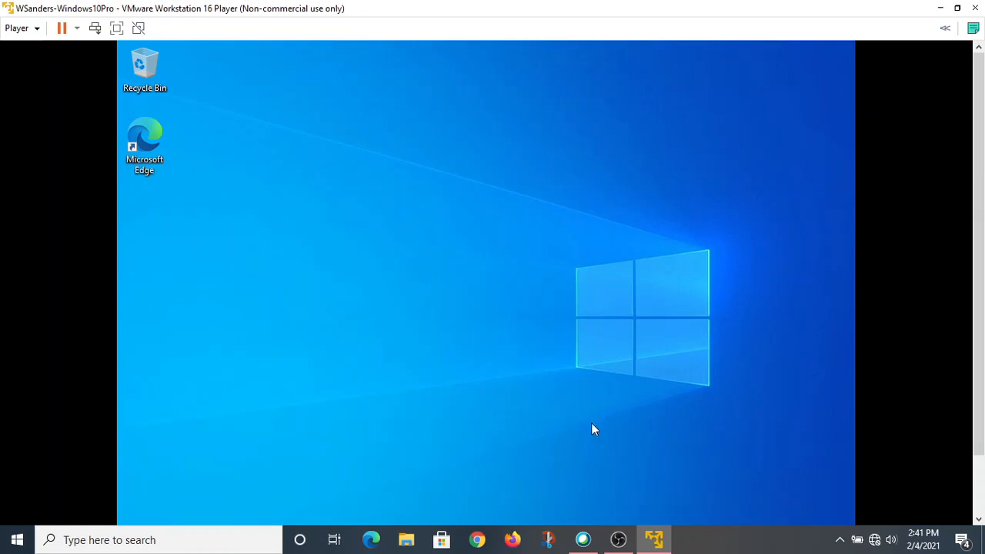
pyautogui.moveTo(600, 428)
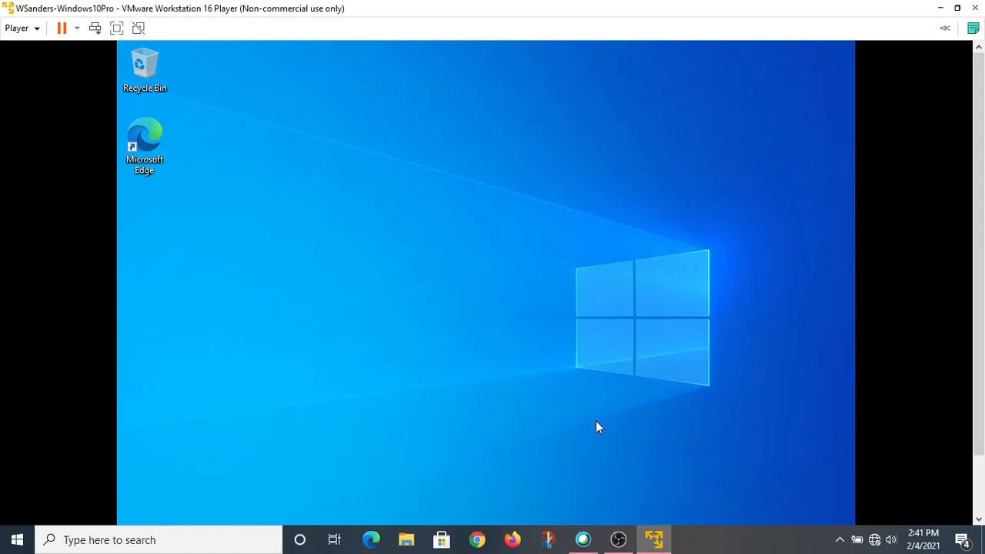
pyautogui.moveTo(600, 431)
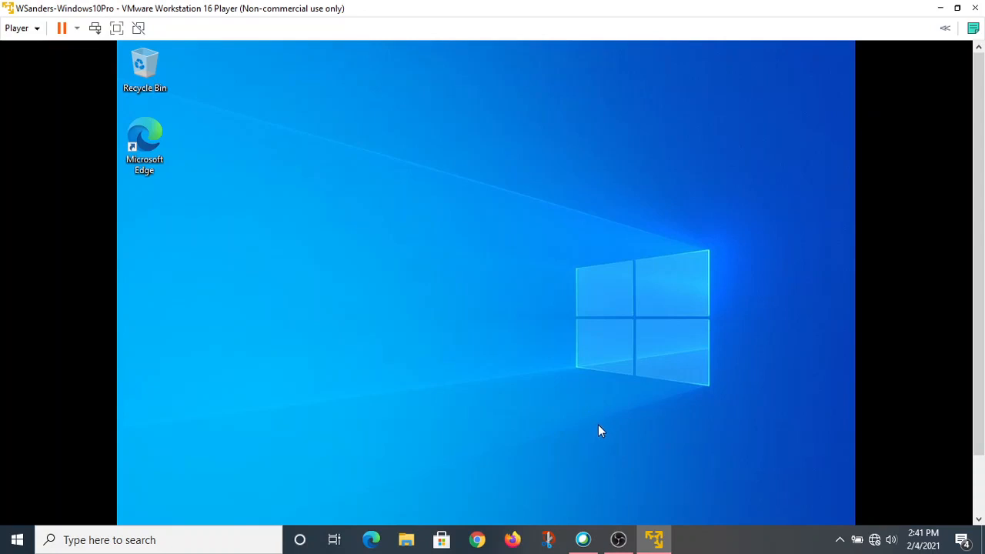
pyautogui.moveTo(680, 486)
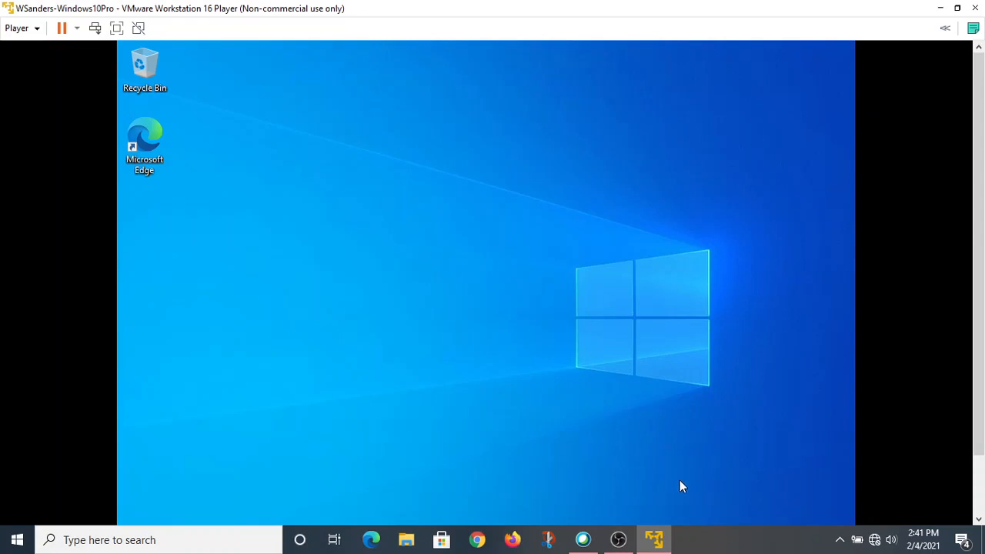